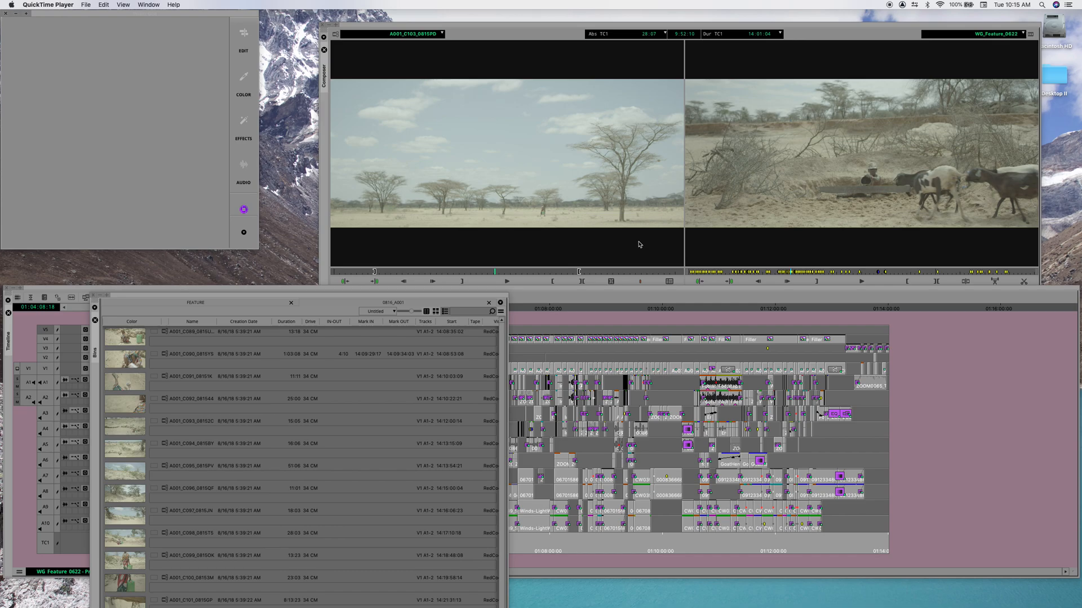
{"action": "mouse_move", "coordinate": [552, 356]}
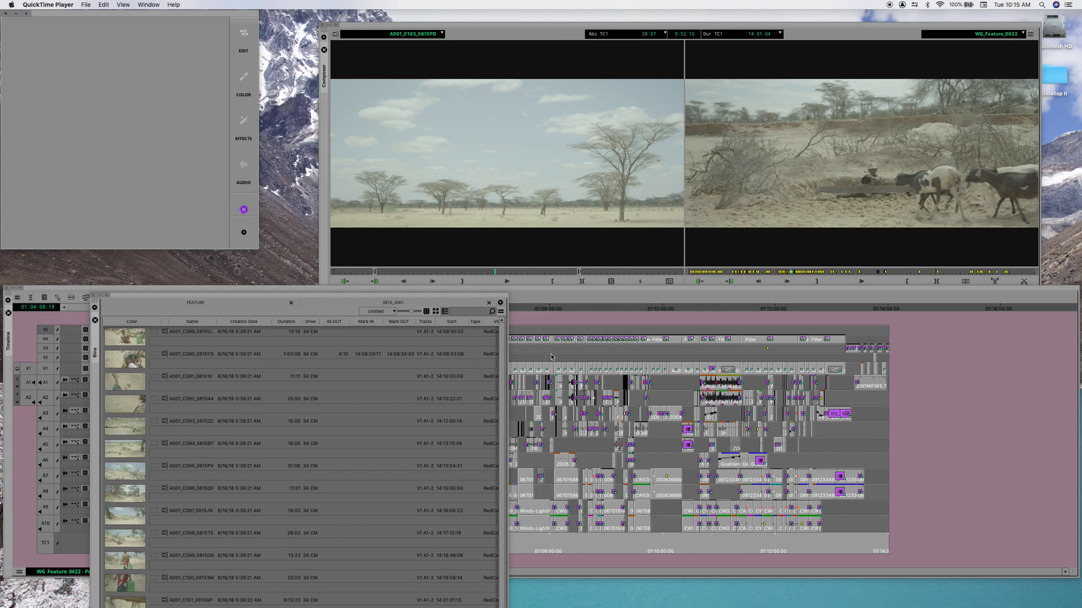
{"action": "mouse_move", "coordinate": [397, 291]}
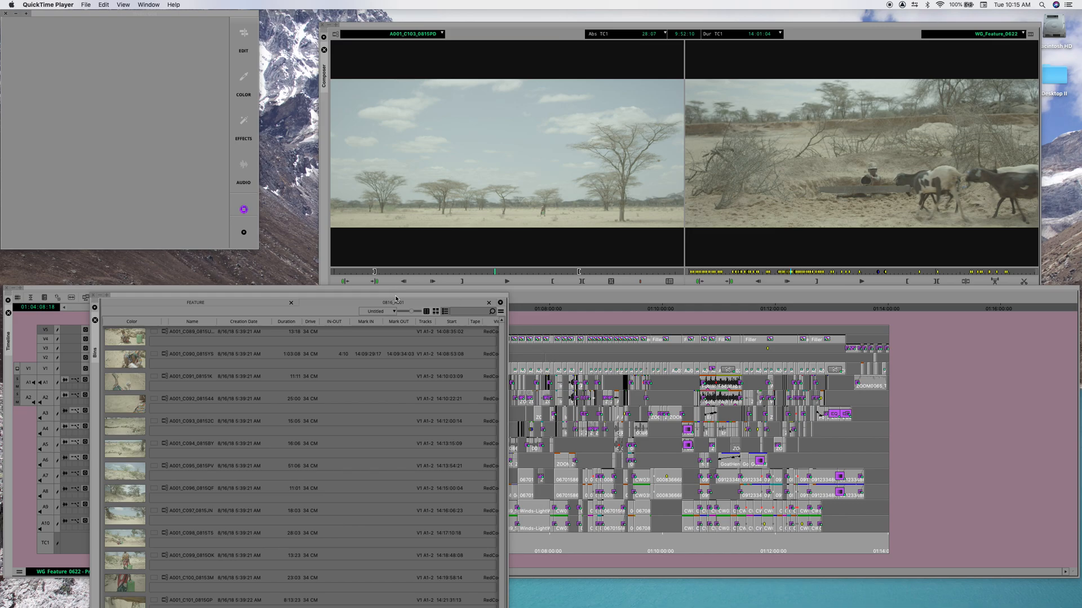
{"action": "mouse_move", "coordinate": [418, 299]}
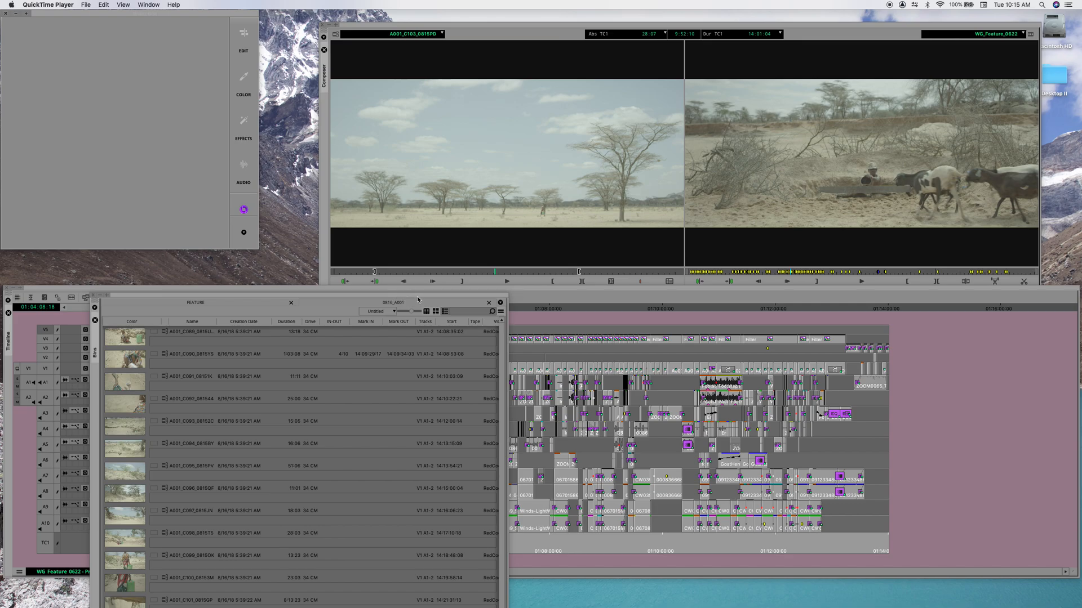
{"action": "mouse_move", "coordinate": [414, 290]}
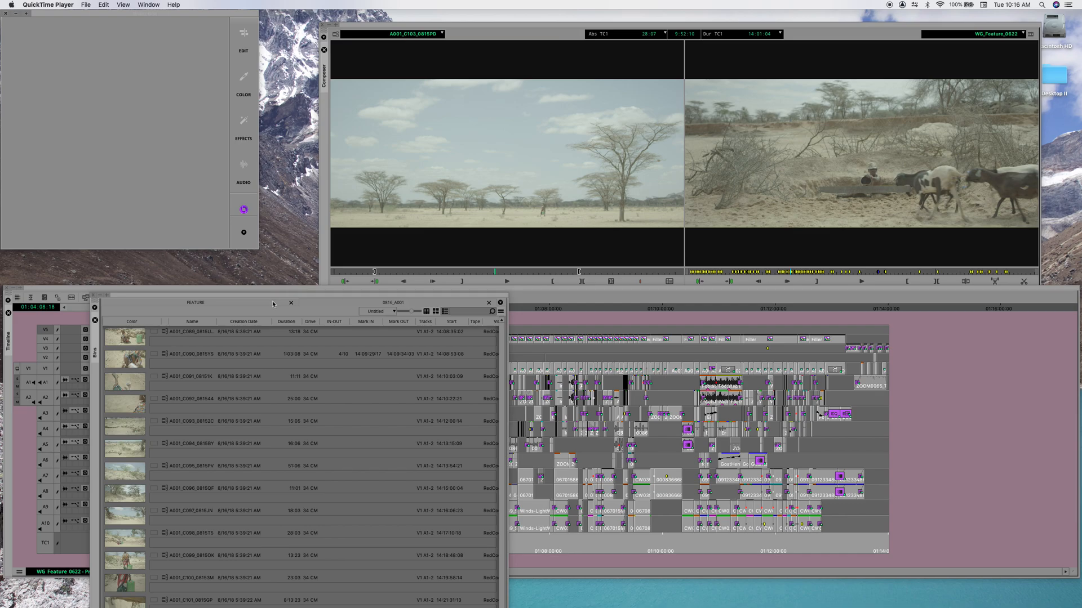
{"action": "mouse_move", "coordinate": [275, 299]}
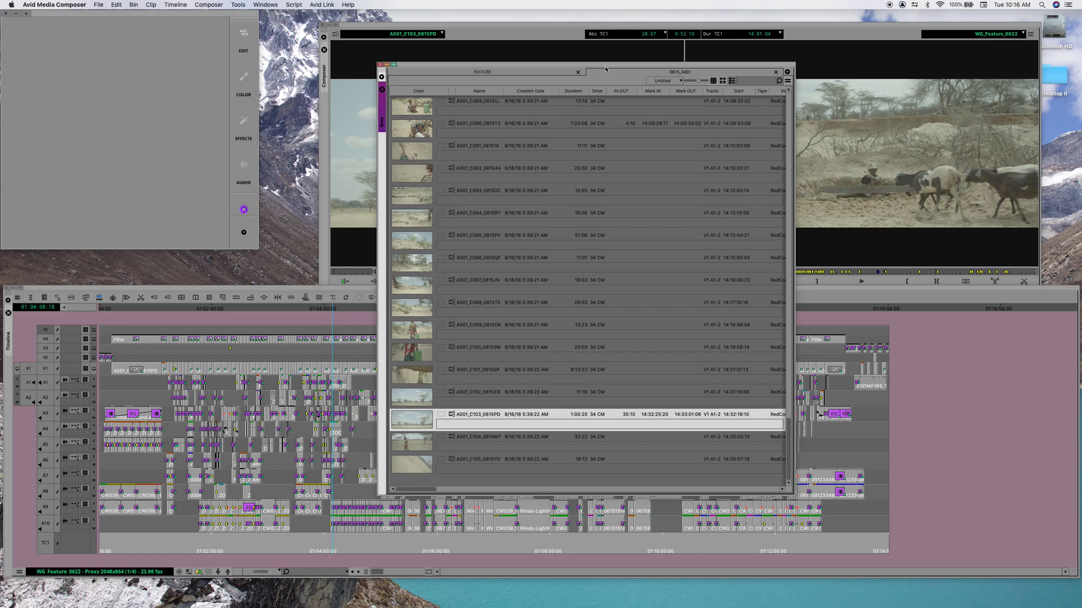
{"action": "mouse_move", "coordinate": [814, 68]}
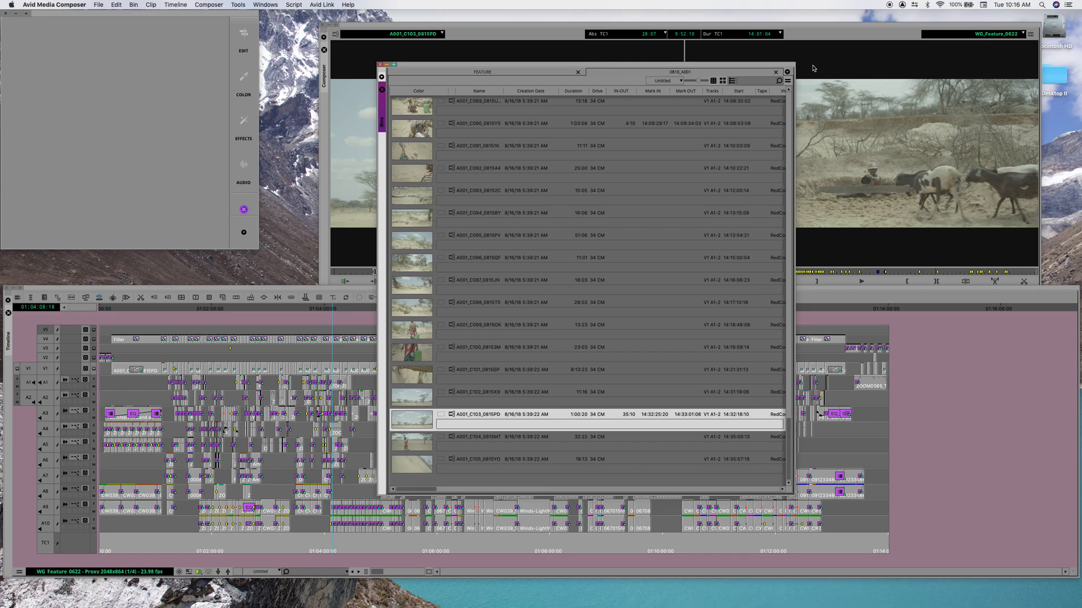
{"action": "mouse_move", "coordinate": [574, 81]}
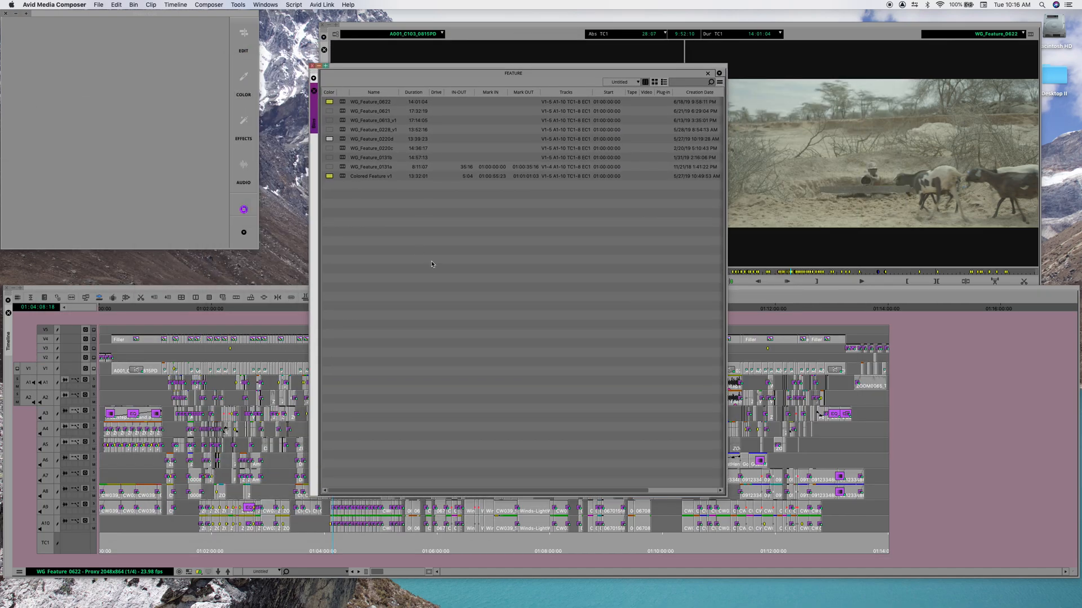
{"action": "mouse_move", "coordinate": [741, 340]}
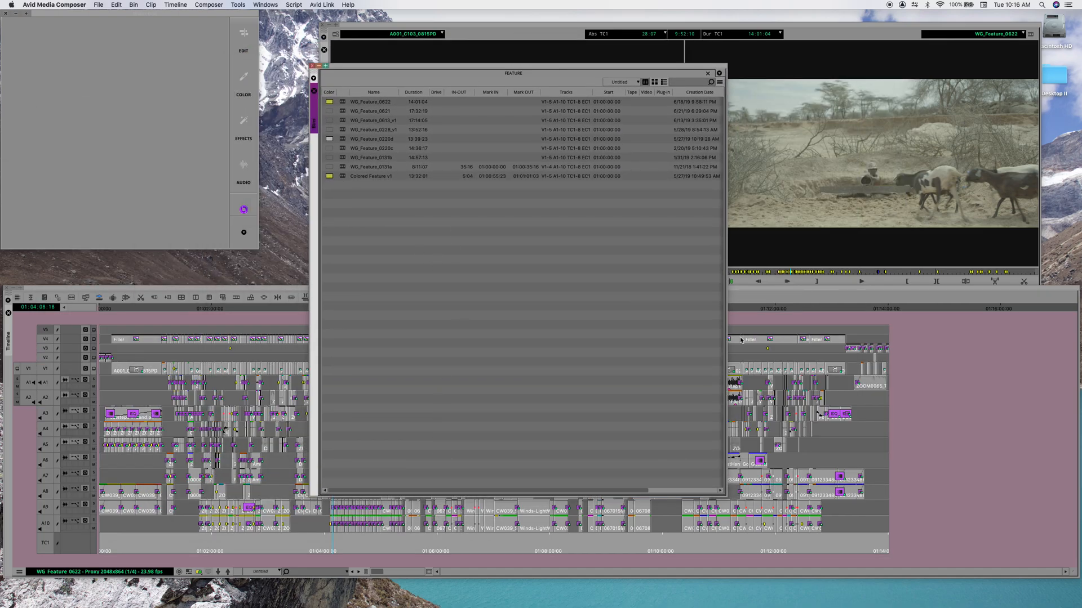
Move the FEATURE bin window further left over the composer.
{"action": "left_click_drag", "start_coordinate": [513, 73], "coordinate": [413, 83]}
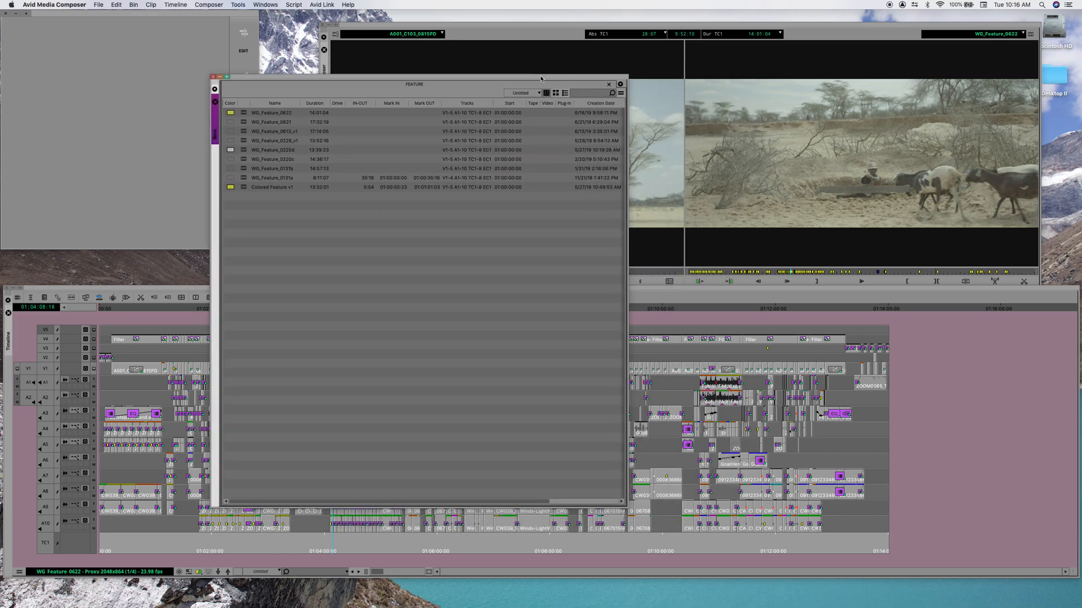
{"action": "mouse_move", "coordinate": [222, 248]}
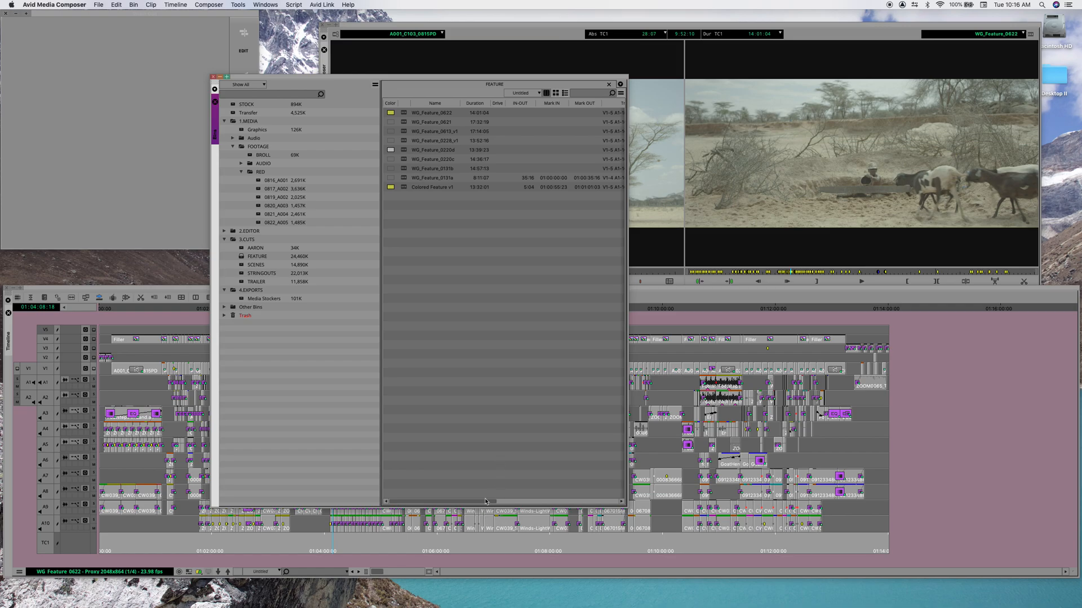
{"action": "mouse_move", "coordinate": [659, 508]}
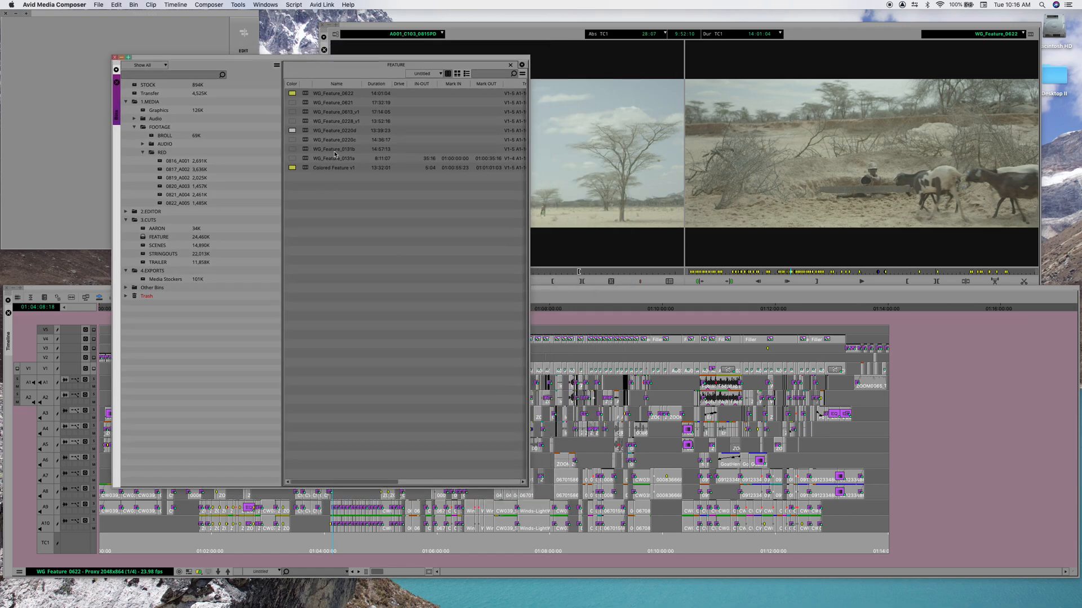
Show the project's bin folder tree beside the FEATURE bin.
{"action": "left_click", "coordinate": [177, 159]}
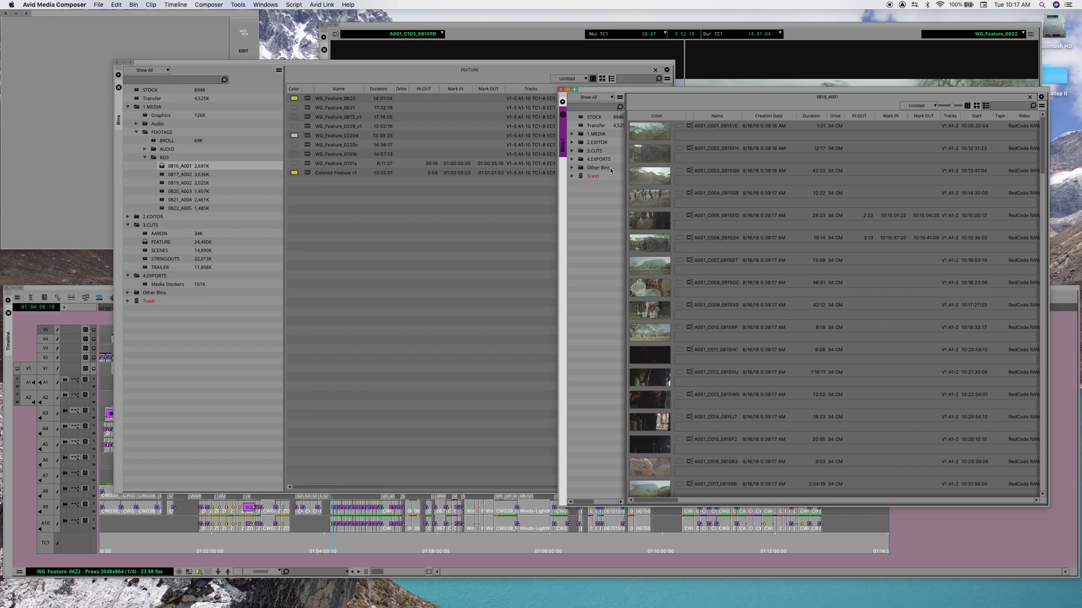
{"action": "mouse_move", "coordinate": [623, 191]}
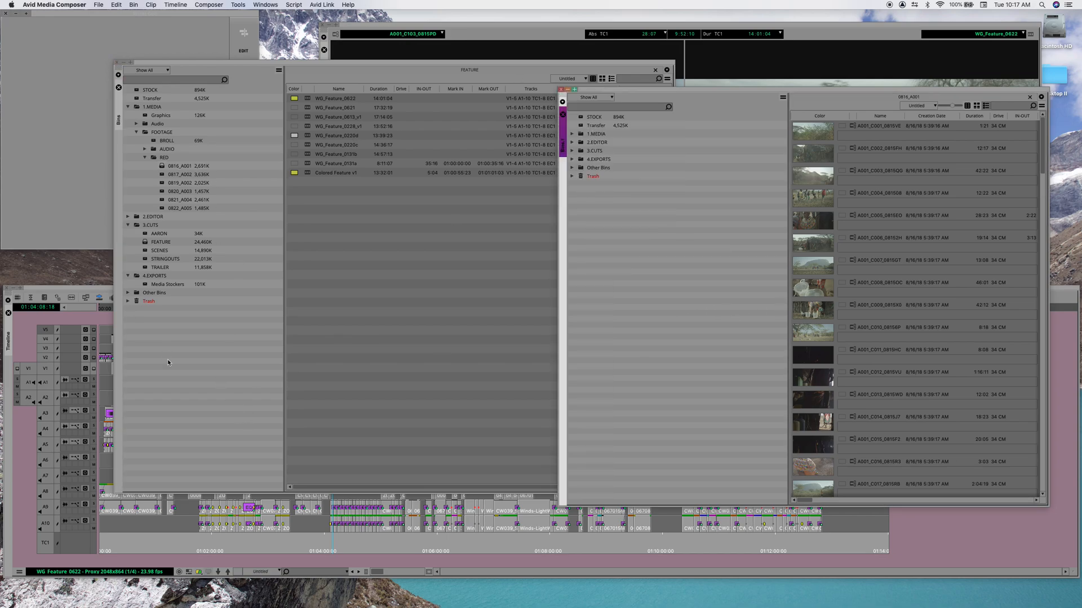
{"action": "mouse_move", "coordinate": [786, 232]}
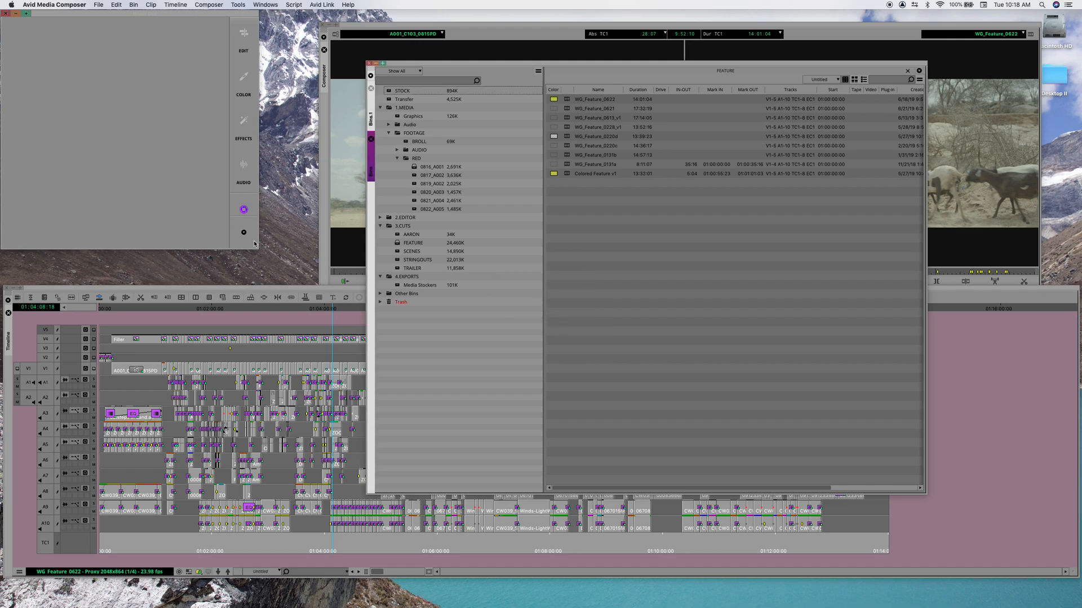
{"action": "mouse_move", "coordinate": [258, 249]}
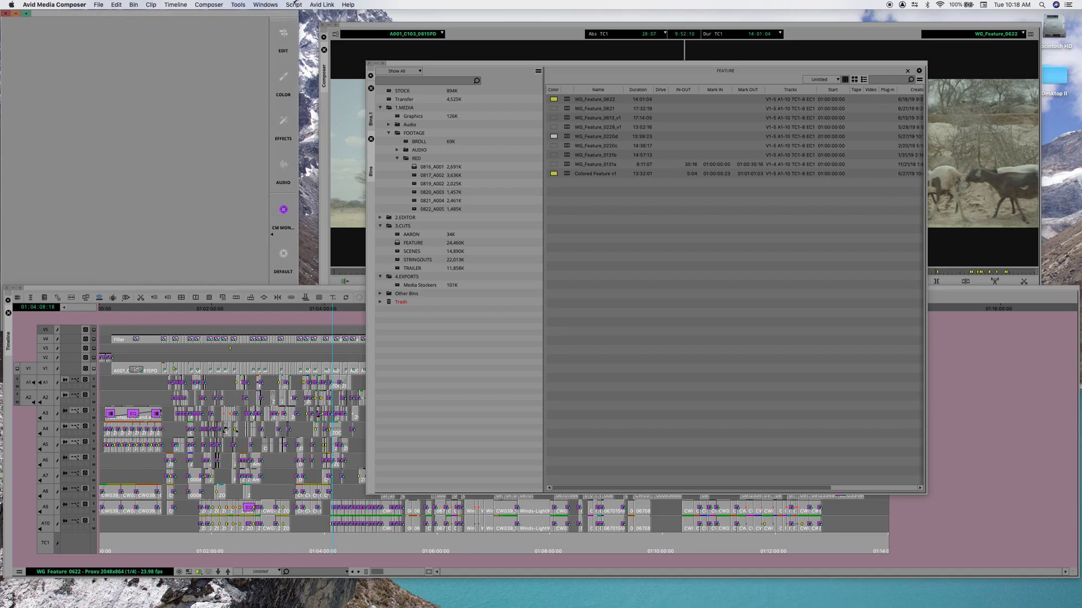
{"action": "mouse_move", "coordinate": [140, 239]}
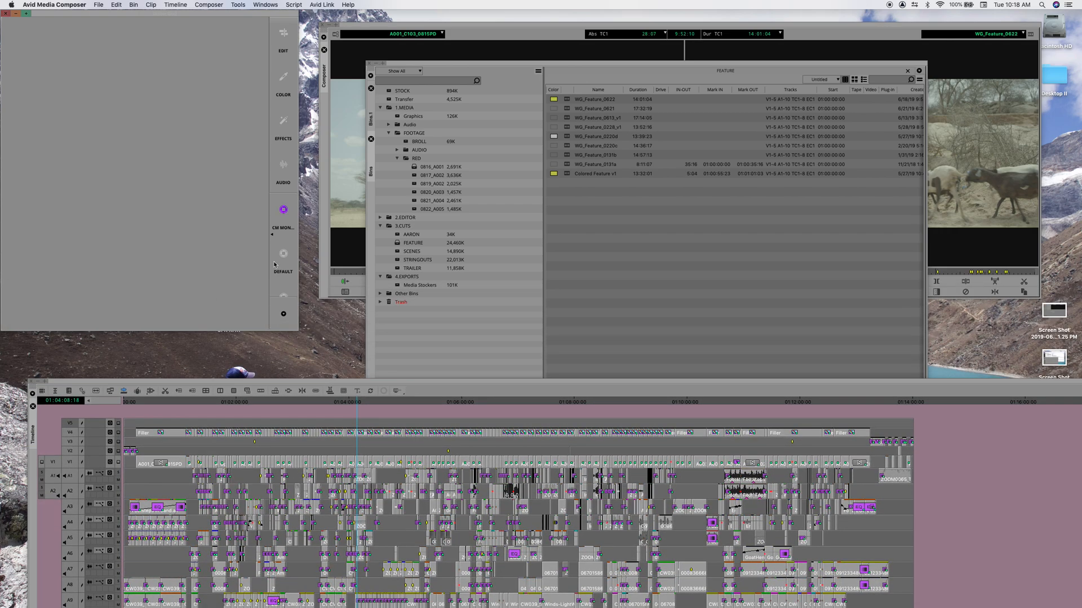
{"action": "mouse_move", "coordinate": [282, 331]}
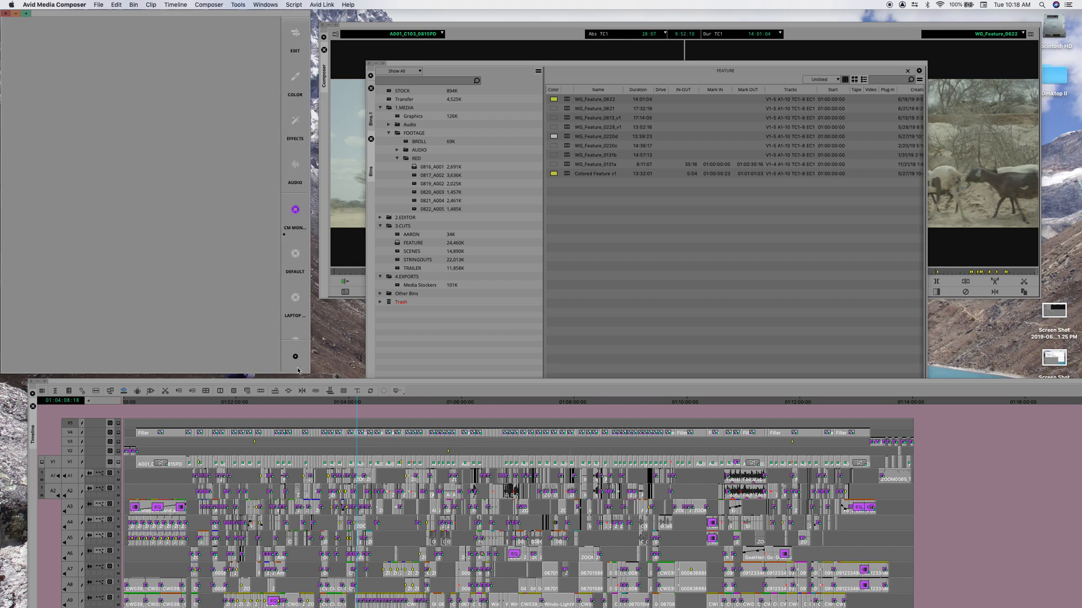
Bring up the saved workspaces list with CM Monitor Right, Laptop Solo and Save Current options.
{"action": "left_click", "coordinate": [295, 356]}
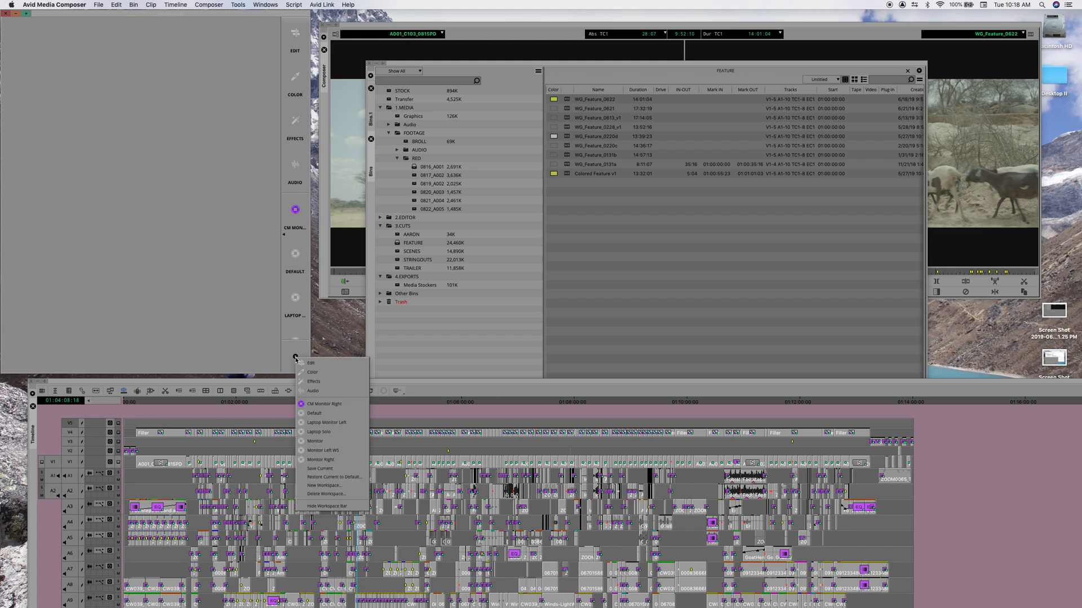
{"action": "mouse_move", "coordinate": [328, 506]}
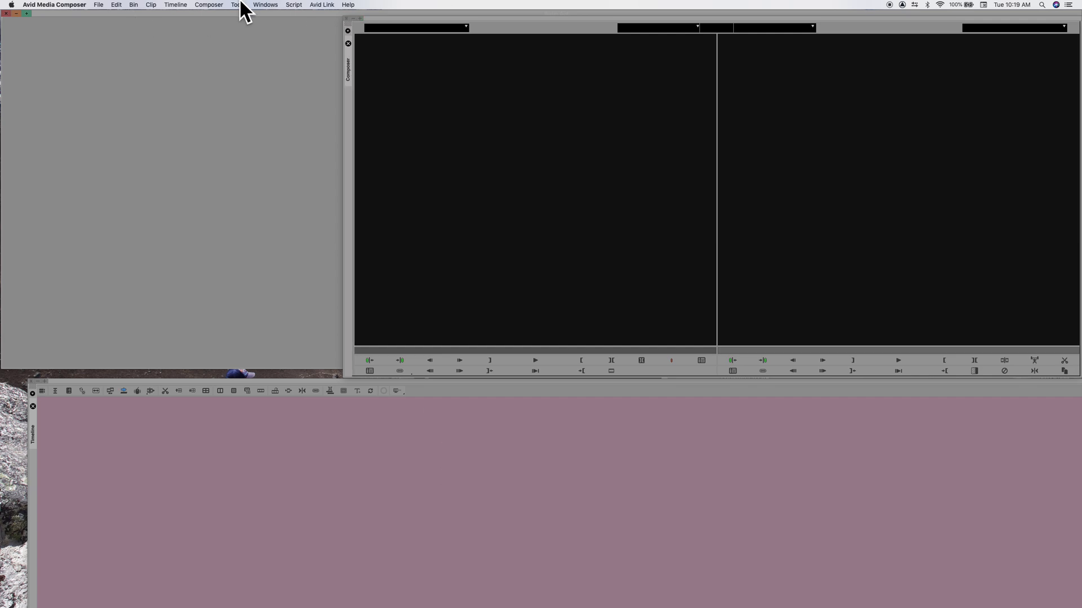
Apply the CM Monitor Right workspace from the Windows > Workspaces list.
{"action": "left_click", "coordinate": [238, 4]}
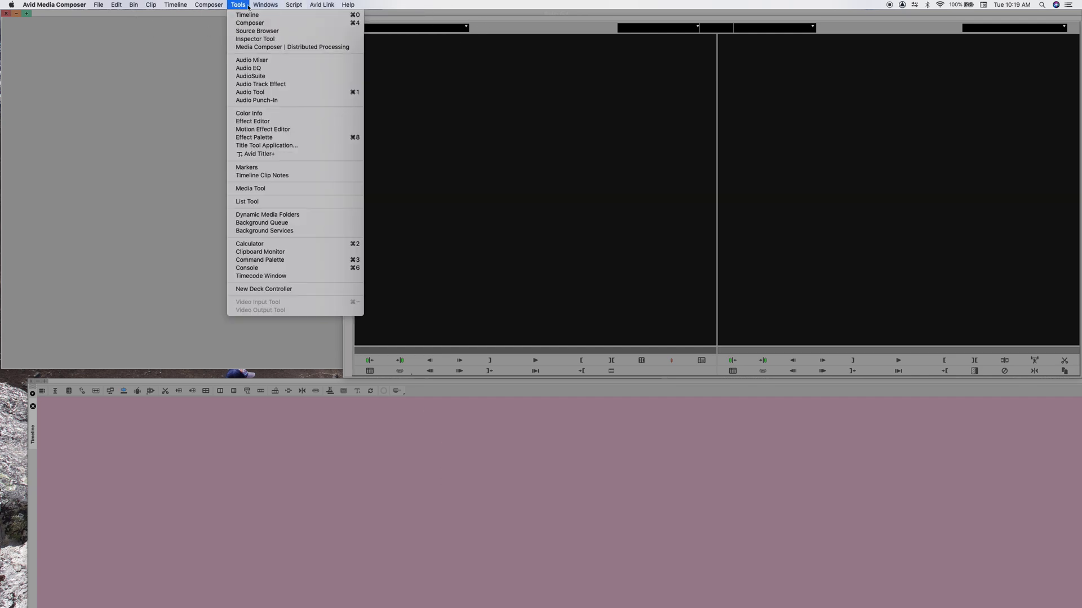
{"action": "left_click", "coordinate": [322, 4]}
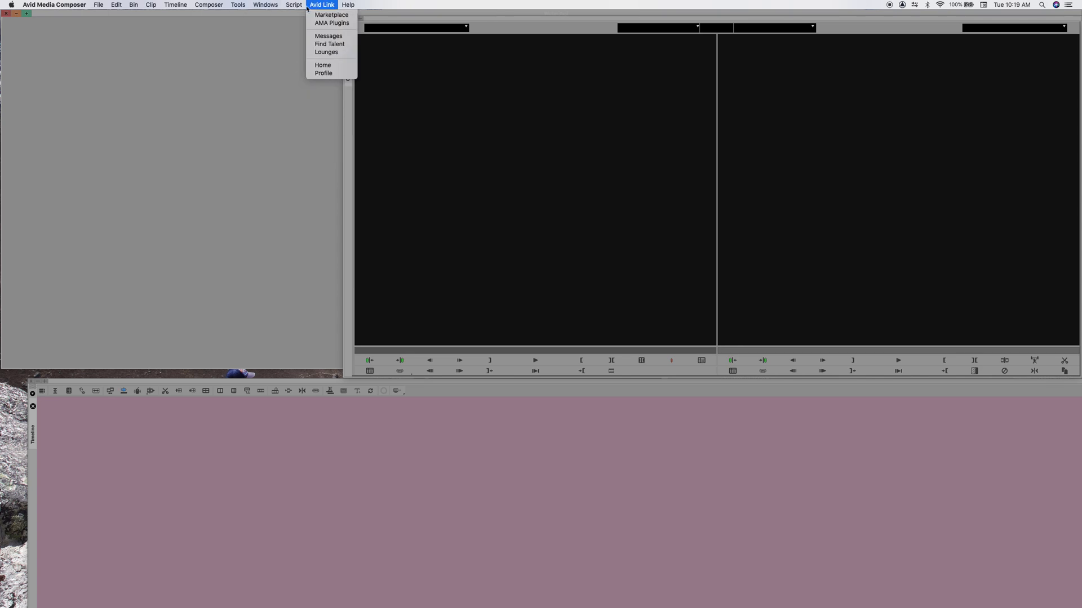
{"action": "left_click", "coordinate": [265, 5]}
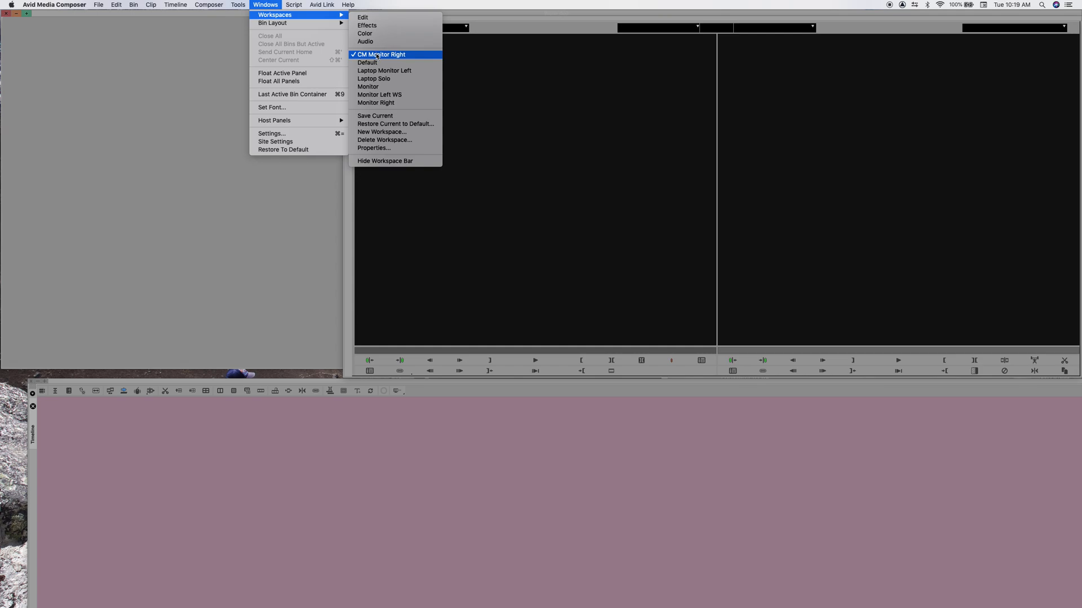
{"action": "left_click", "coordinate": [387, 54]}
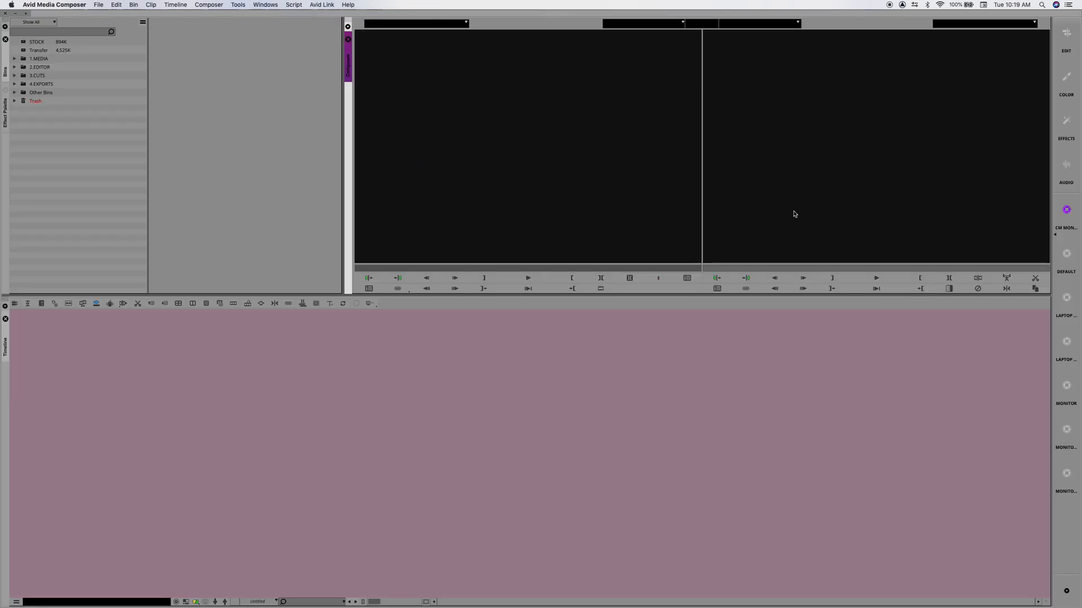
{"action": "mouse_move", "coordinate": [1057, 225]}
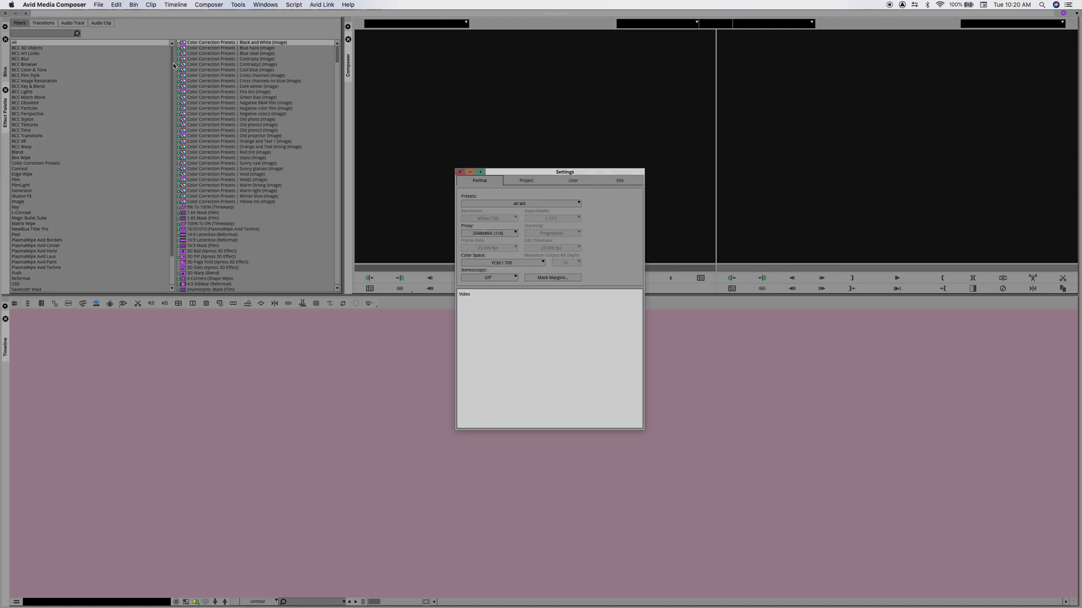
Open the Interface appearance settings from the User settings list.
{"action": "left_click", "coordinate": [525, 181]}
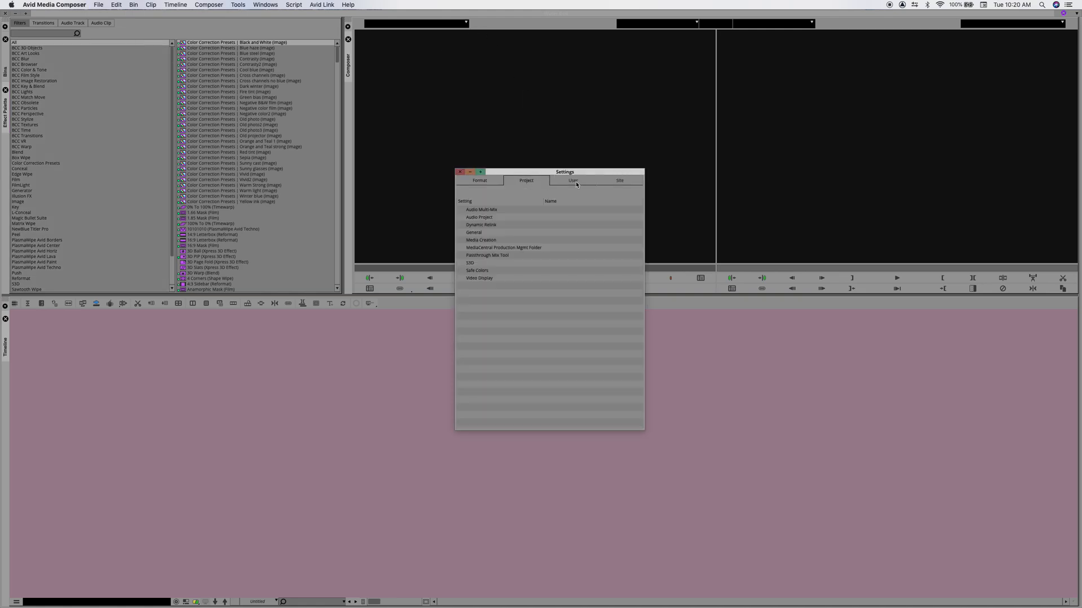
{"action": "left_click", "coordinate": [574, 180]}
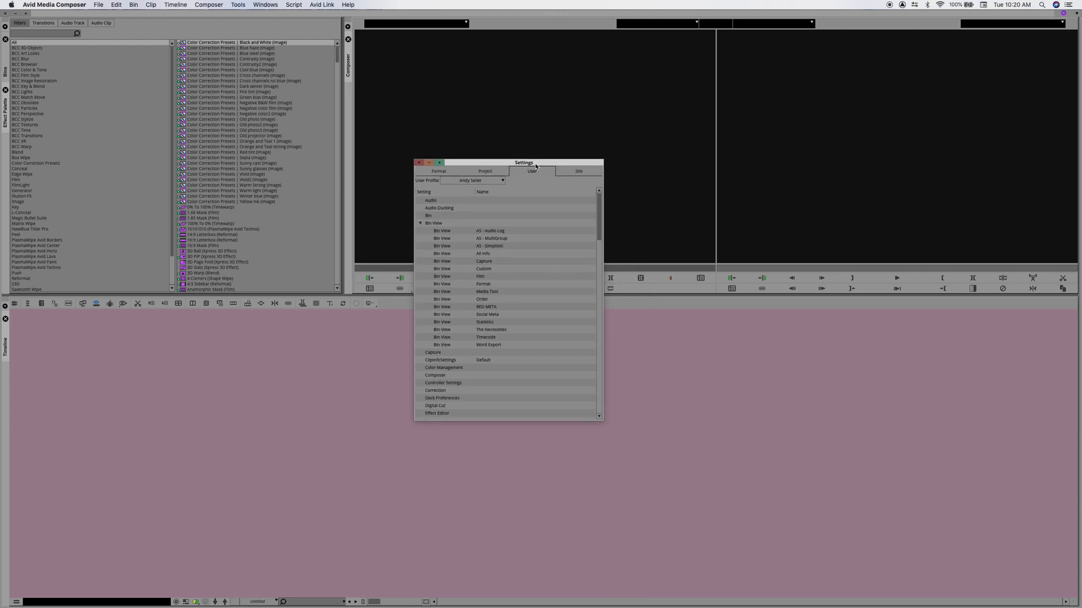
{"action": "left_click_drag", "start_coordinate": [523, 162], "coordinate": [522, 174]}
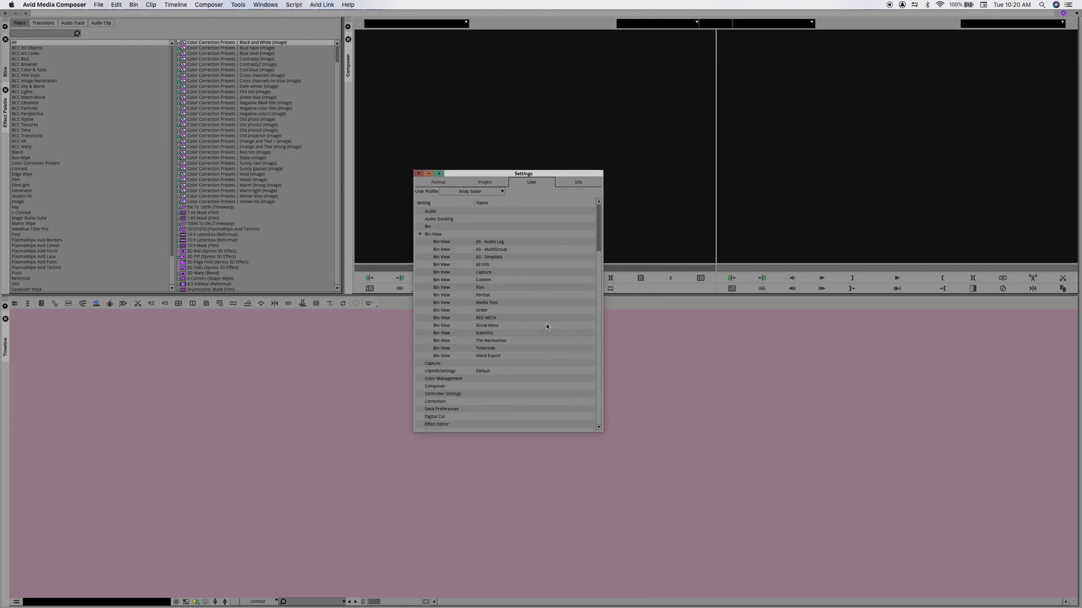
{"action": "scroll", "scroll_direction": "down", "scroll_amount": 3}
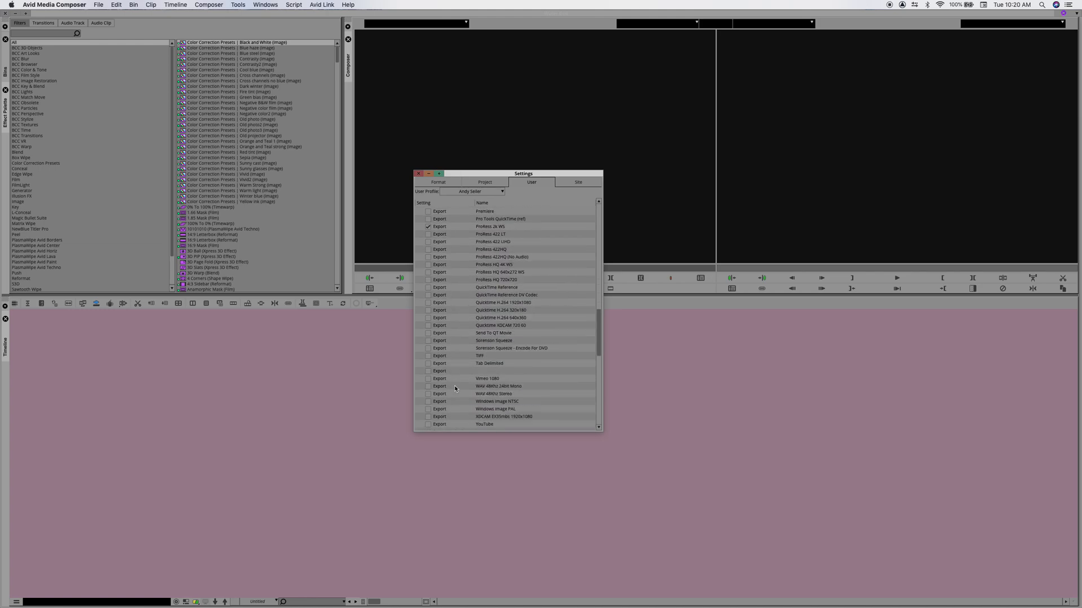
{"action": "scroll", "scroll_direction": "down", "scroll_amount": 3}
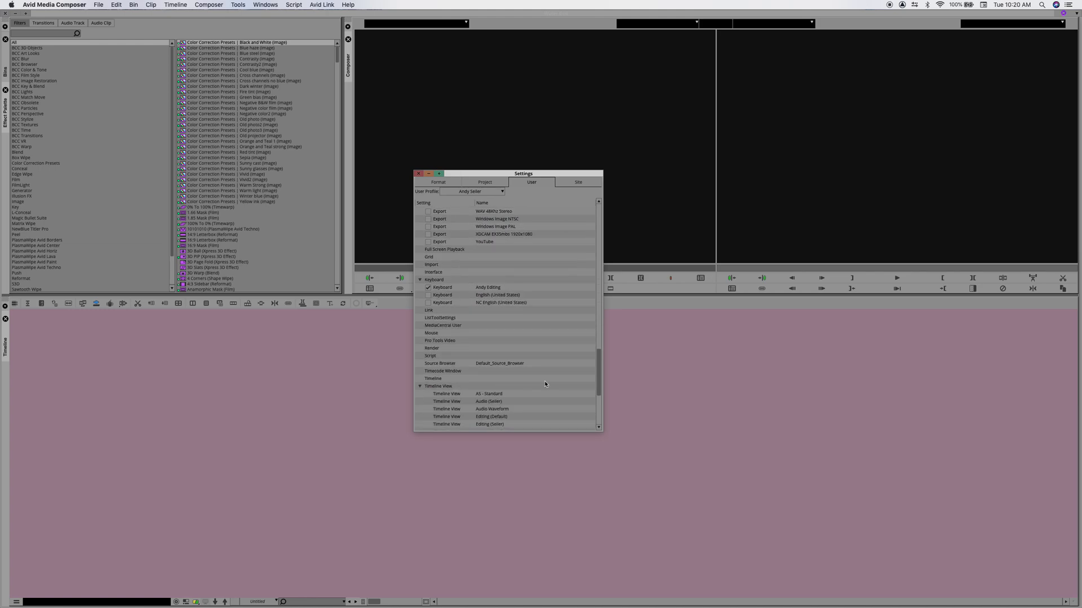
{"action": "left_click", "coordinate": [432, 272]}
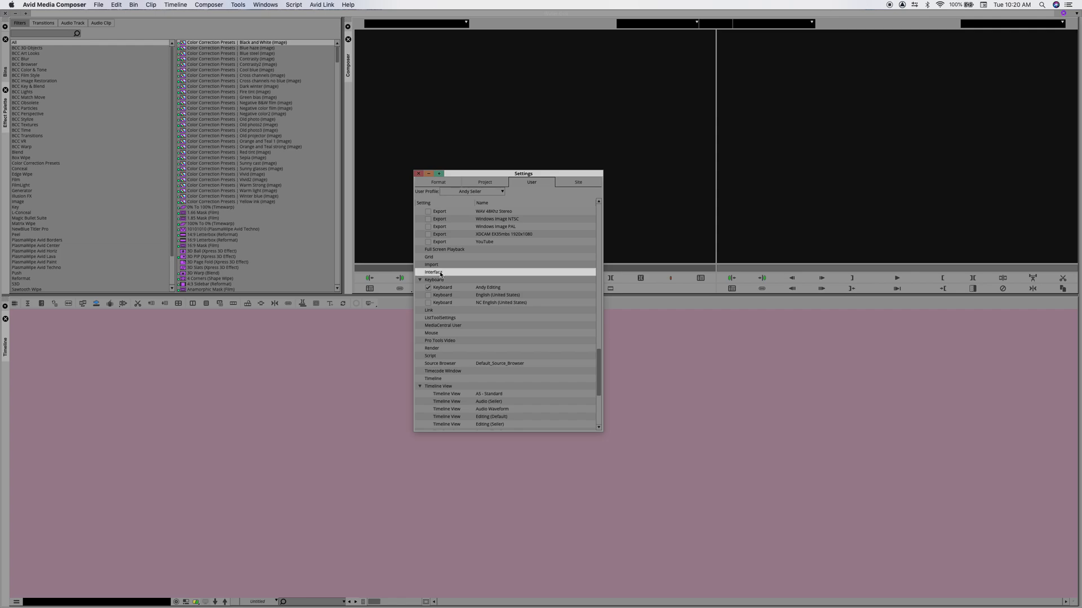
{"action": "double_click", "coordinate": [432, 271]}
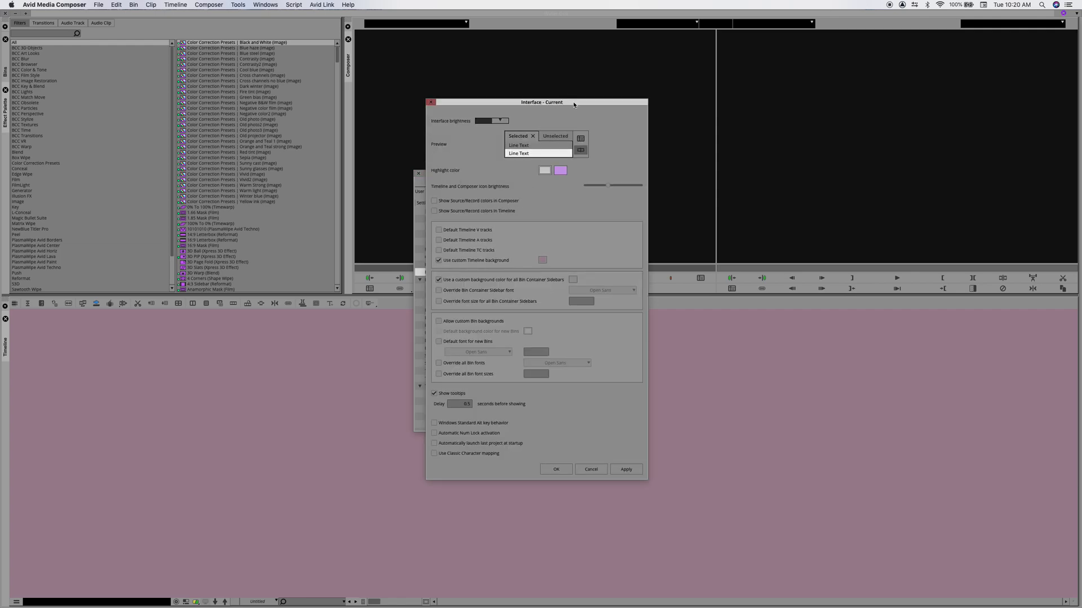
Close the Interface settings, reopen them from the User list and confirm with OK.
{"action": "left_click_drag", "start_coordinate": [573, 102], "coordinate": [609, 103]}
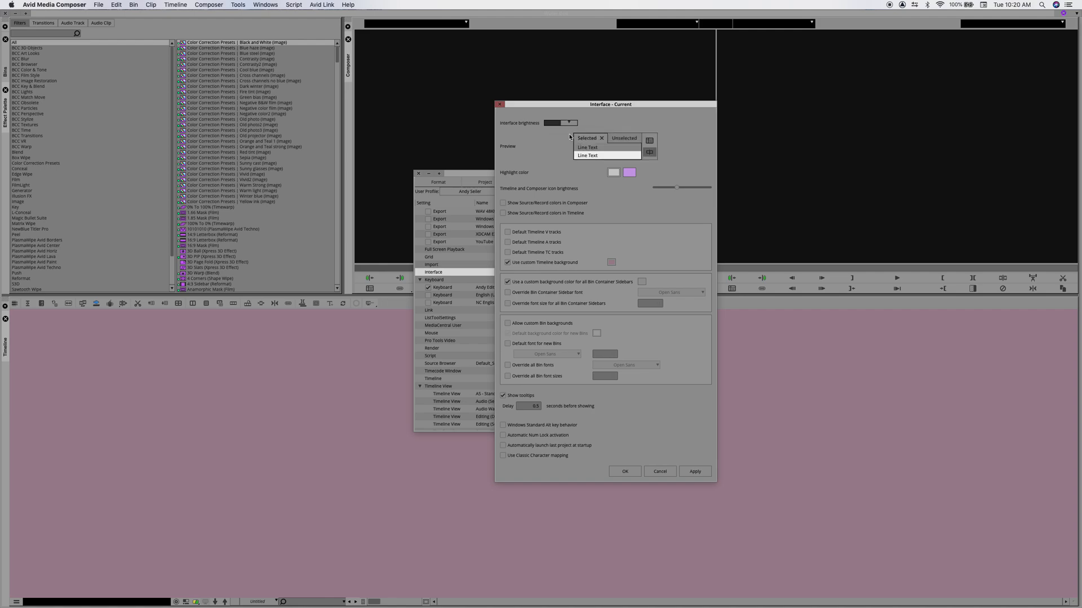
{"action": "mouse_move", "coordinate": [597, 122]}
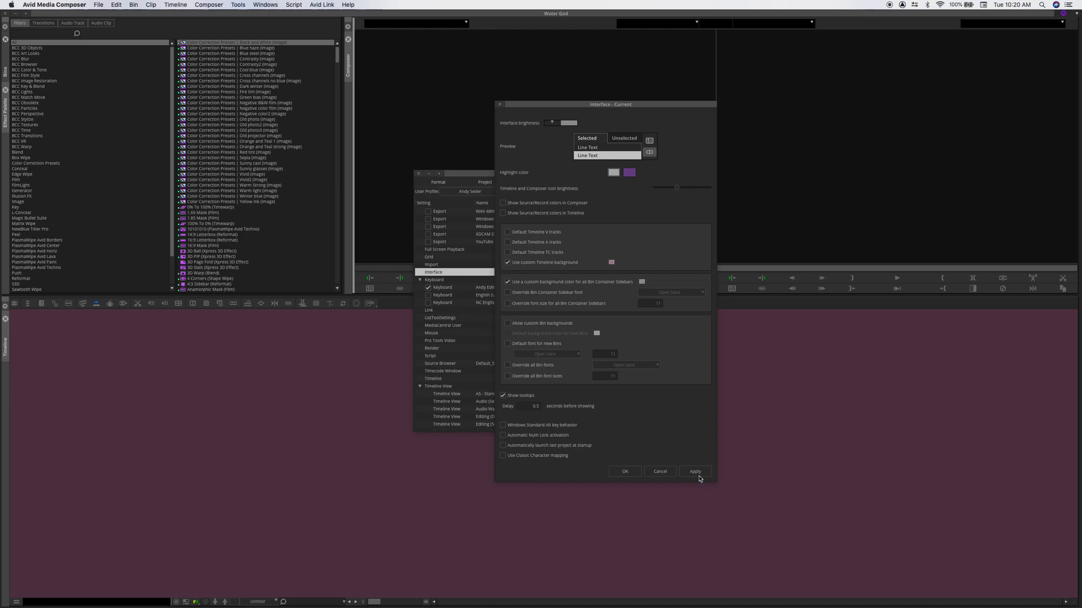
{"action": "mouse_move", "coordinate": [696, 464]}
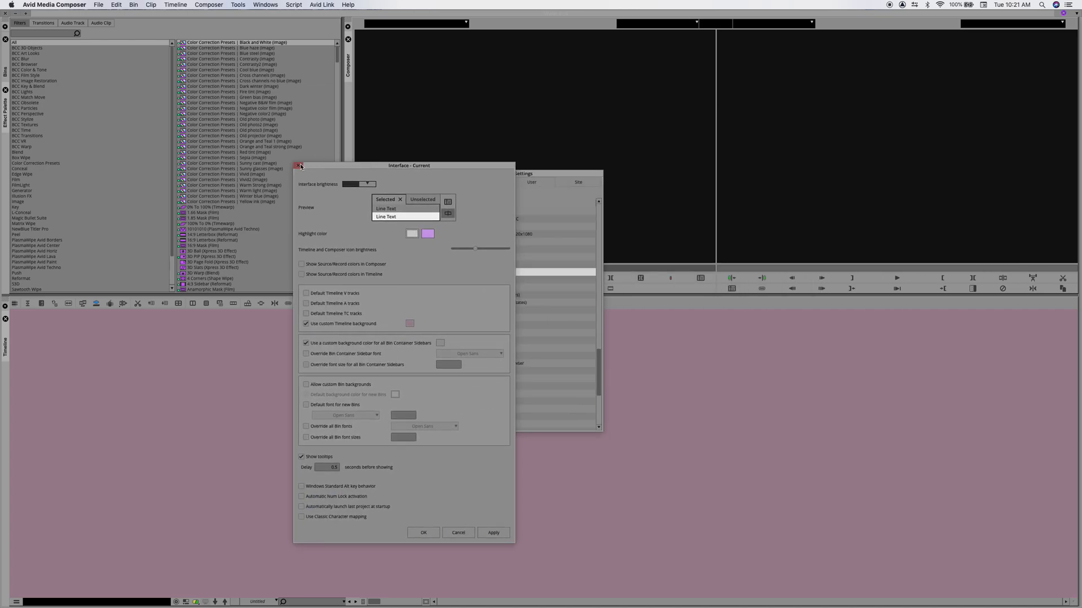
{"action": "left_click", "coordinate": [298, 165]}
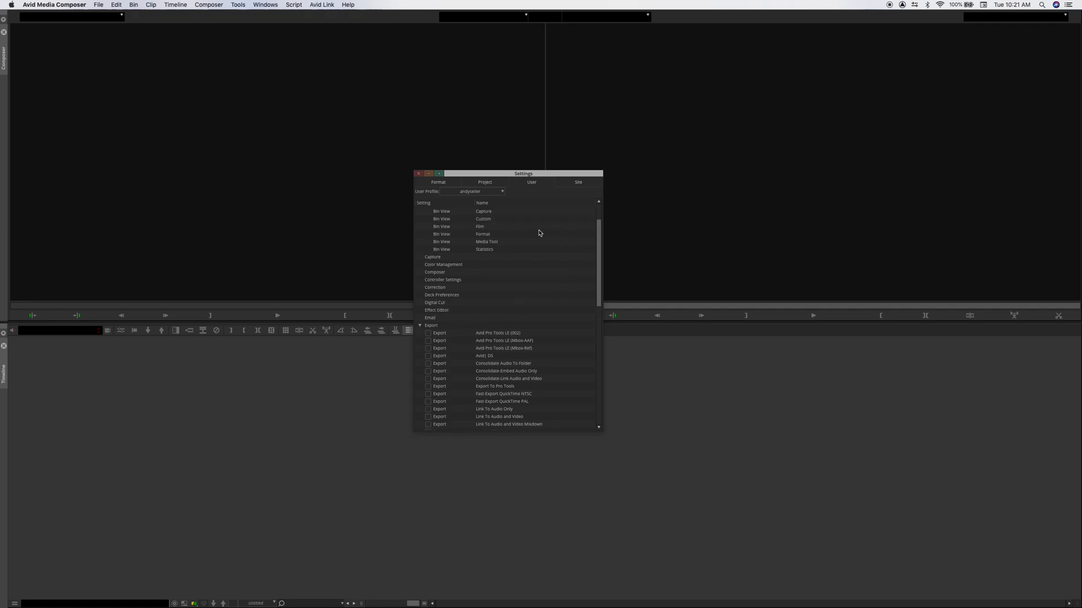
{"action": "mouse_move", "coordinate": [598, 259]}
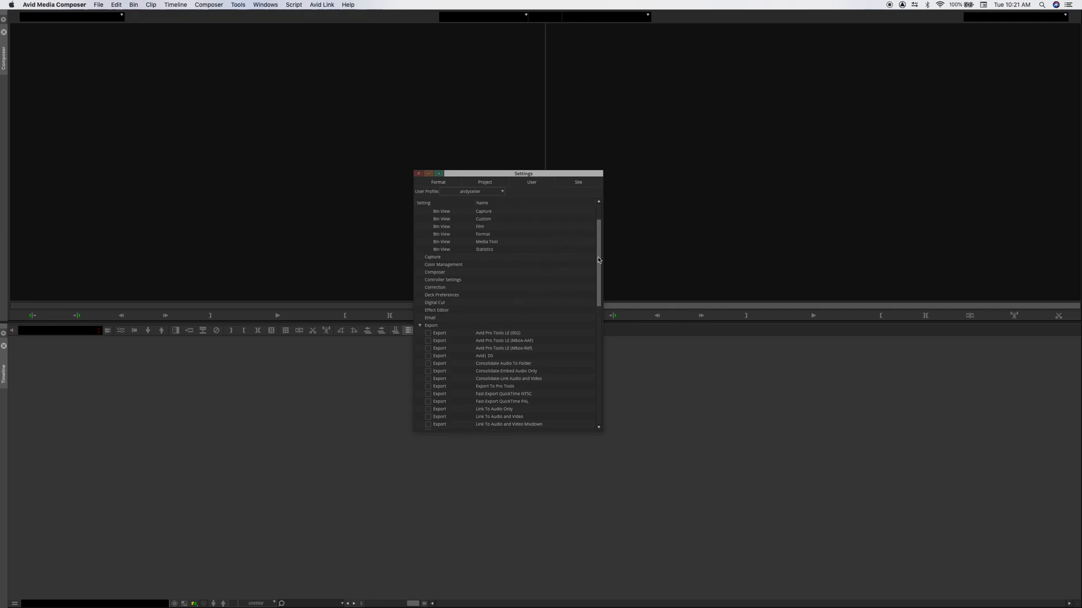
{"action": "scroll", "scroll_direction": "down", "scroll_amount": 3}
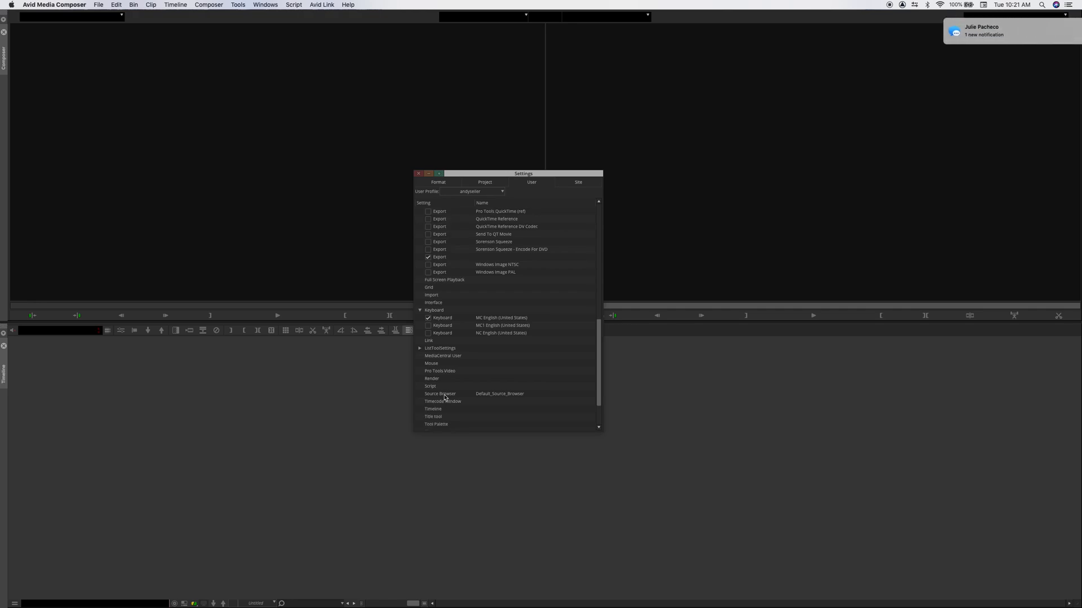
{"action": "double_click", "coordinate": [433, 302]}
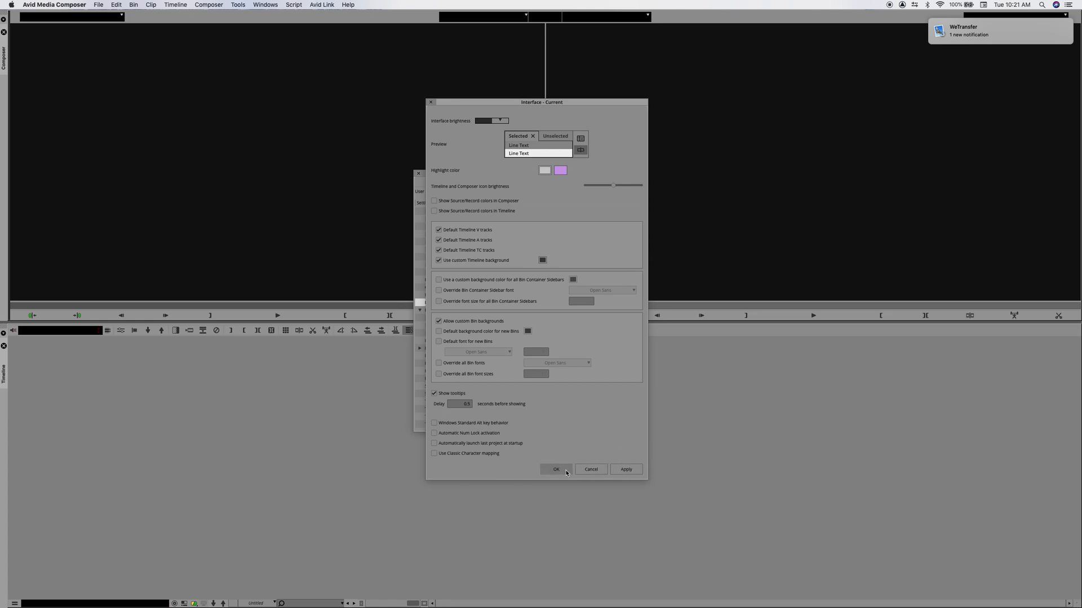
{"action": "left_click", "coordinate": [557, 469]}
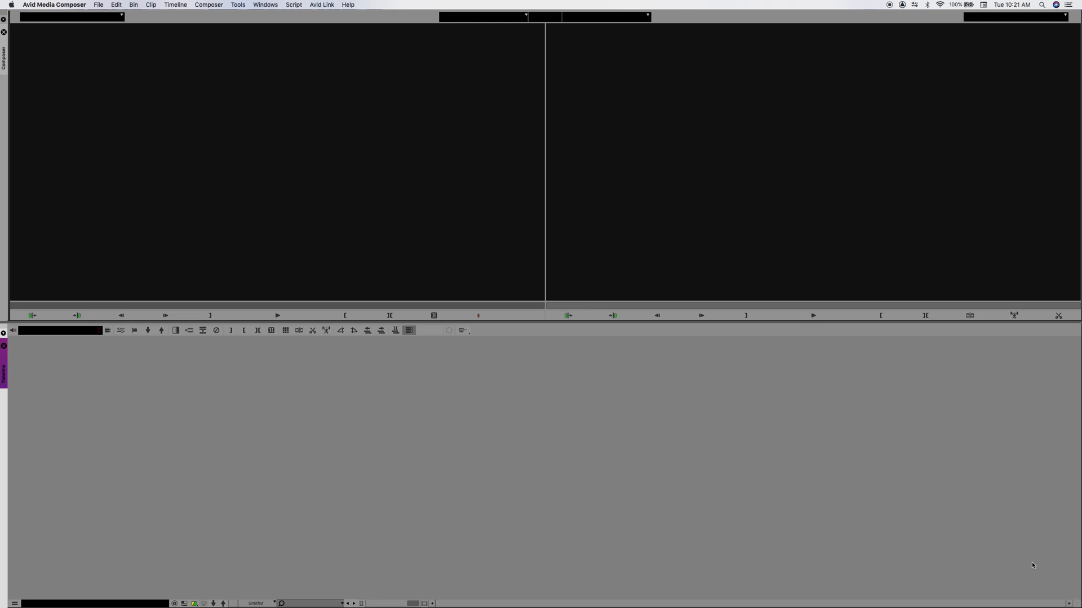
{"action": "mouse_move", "coordinate": [1062, 38]}
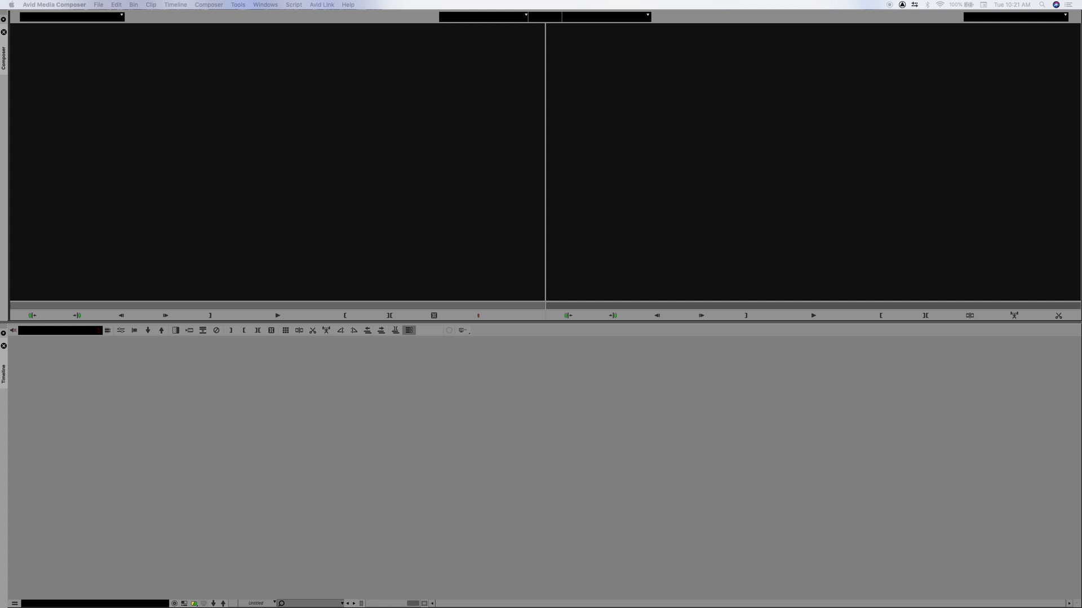
Leave only the floating project bins window via the Windows and File menus.
{"action": "left_click", "coordinate": [265, 5]}
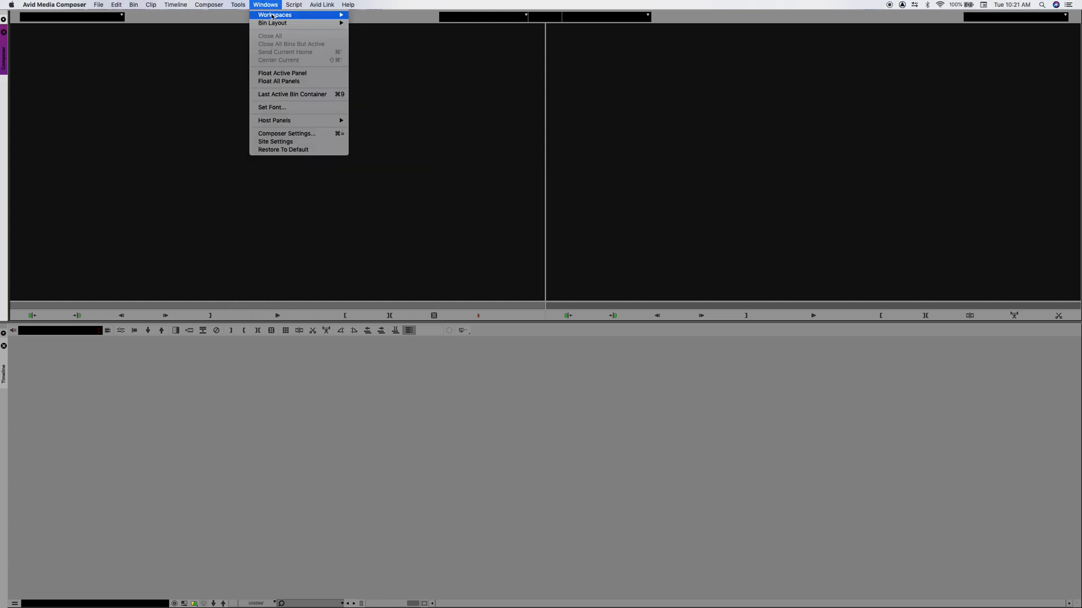
{"action": "mouse_move", "coordinate": [278, 14]}
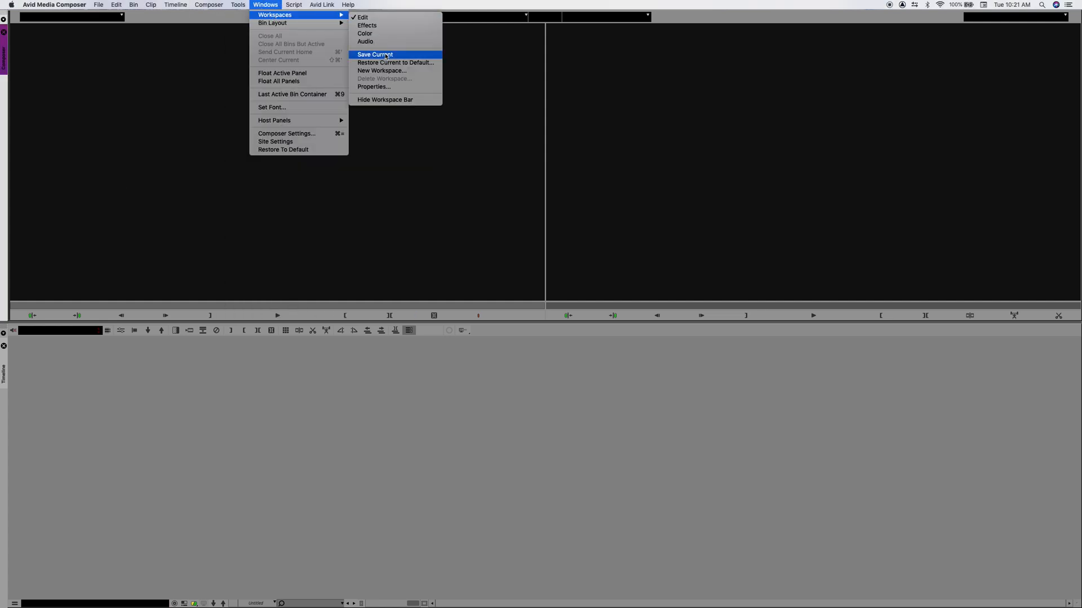
{"action": "mouse_move", "coordinate": [385, 84]}
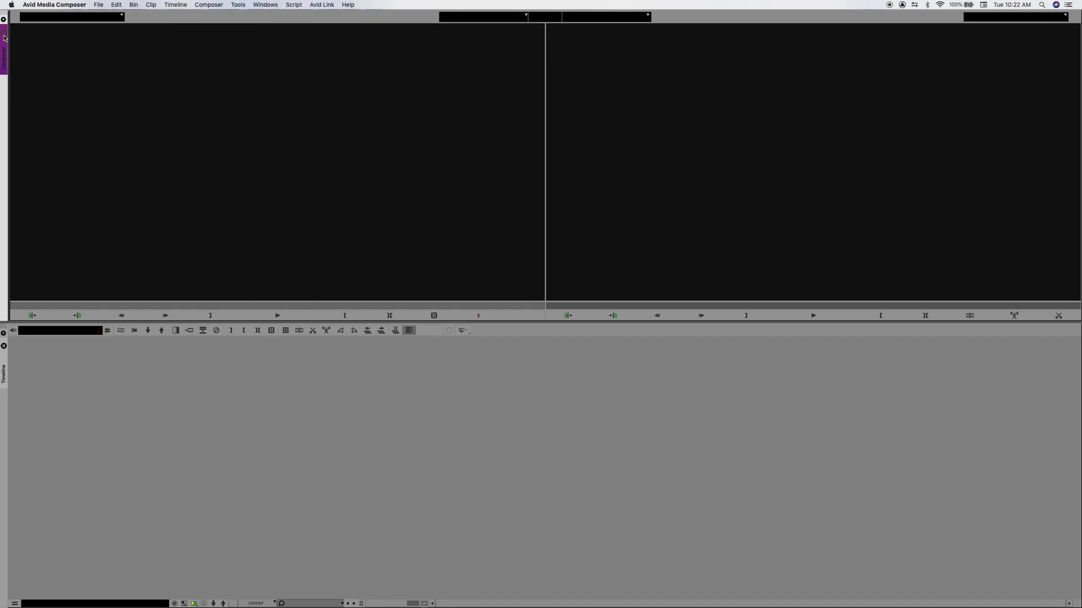
{"action": "left_click", "coordinate": [99, 4]}
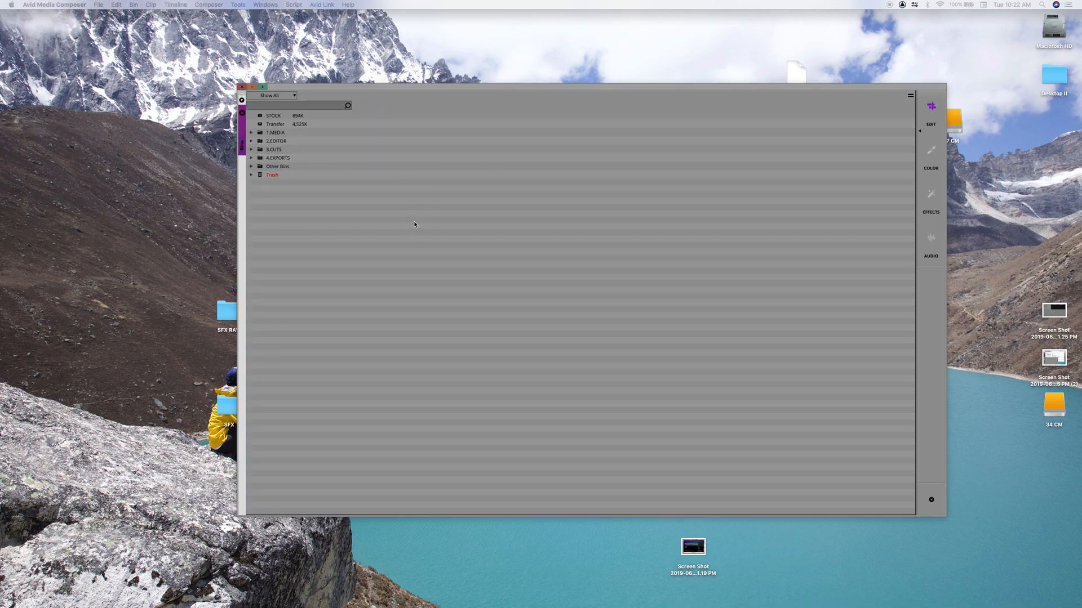
Open the Settings window from the File menu after browsing Windows and Timeline menus.
{"action": "left_click", "coordinate": [266, 5]}
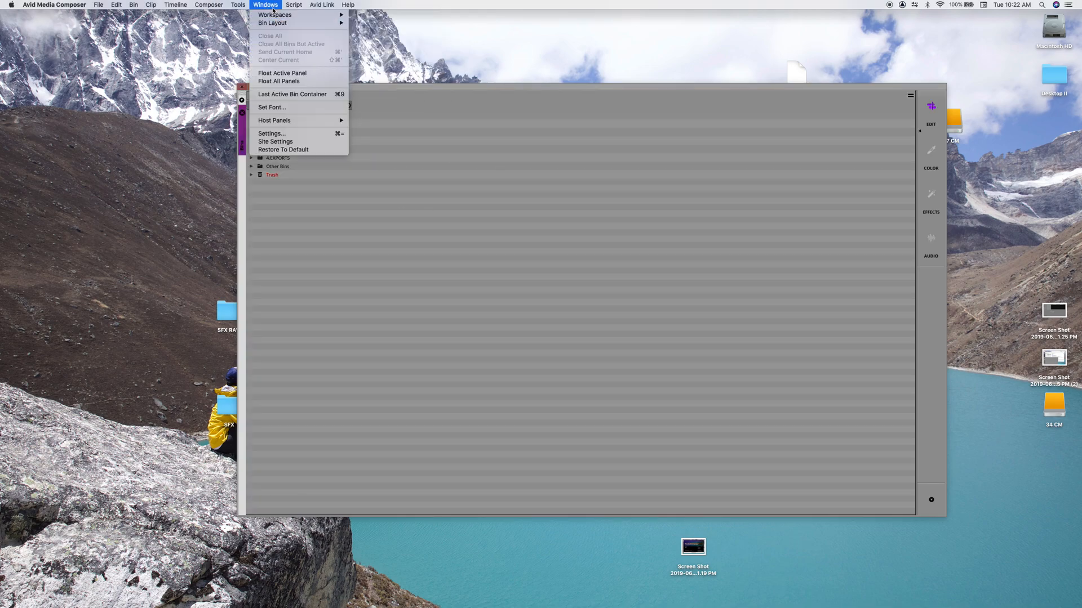
{"action": "left_click", "coordinate": [181, 4]}
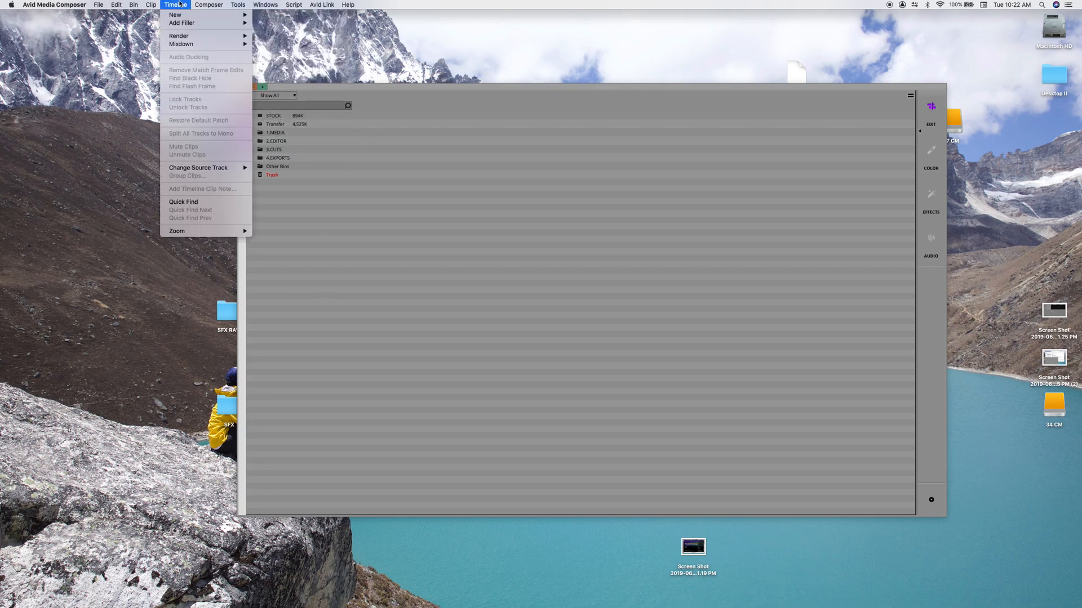
{"action": "left_click", "coordinate": [100, 6]}
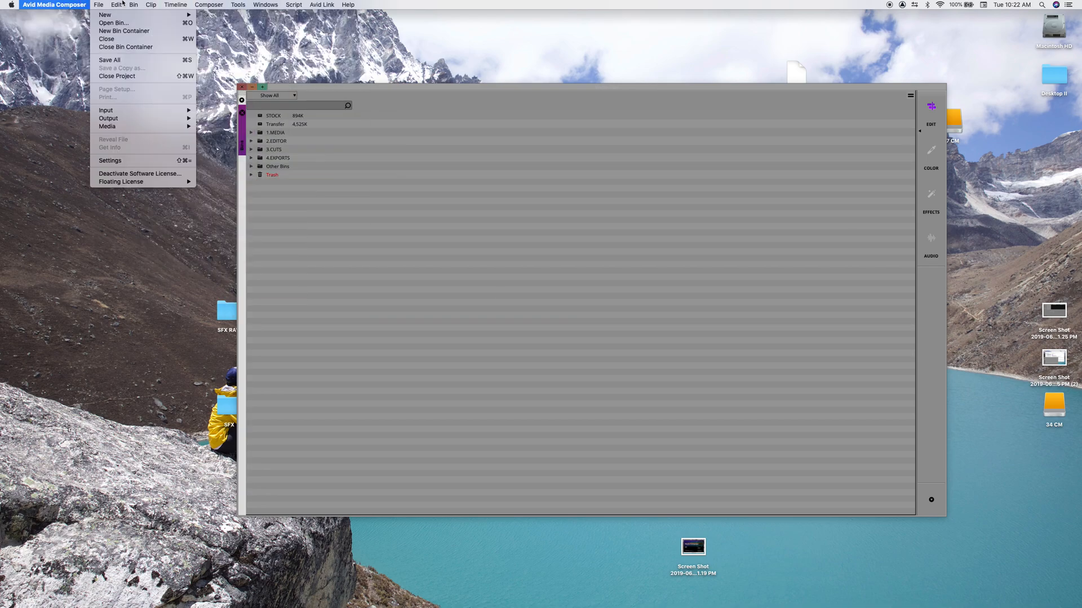
{"action": "left_click", "coordinate": [414, 259]}
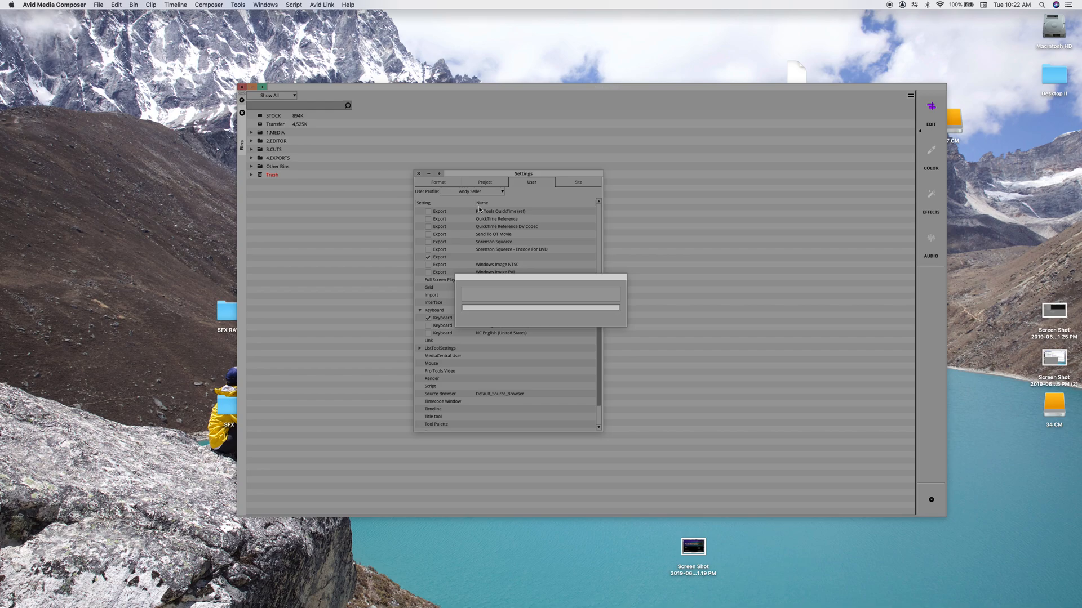
{"action": "mouse_move", "coordinate": [422, 204]}
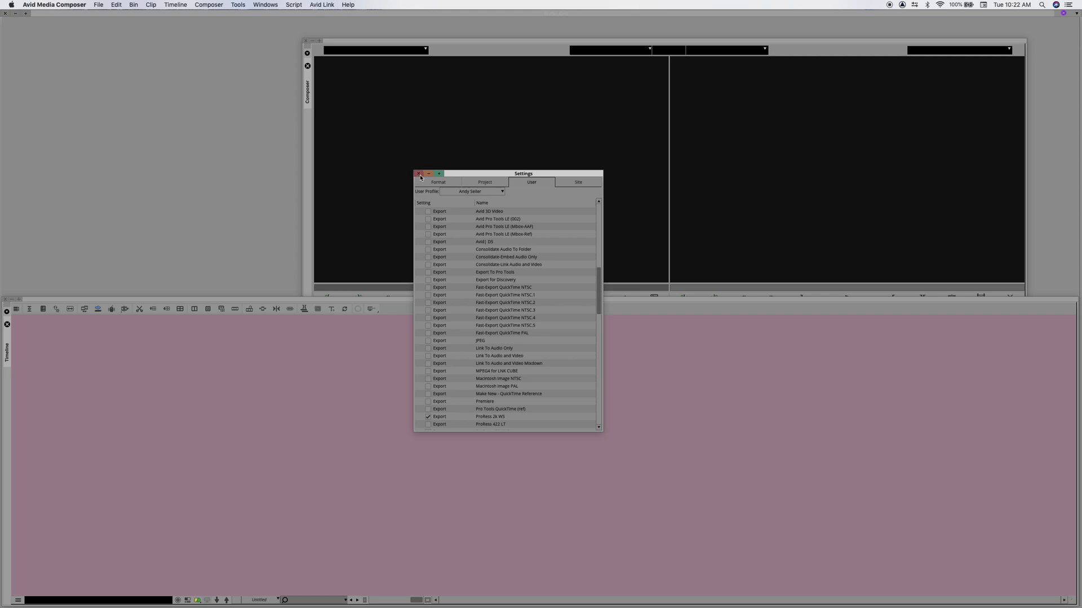
Close Settings and apply a saved workspace docking the bins beside the composer.
{"action": "left_click", "coordinate": [419, 173]}
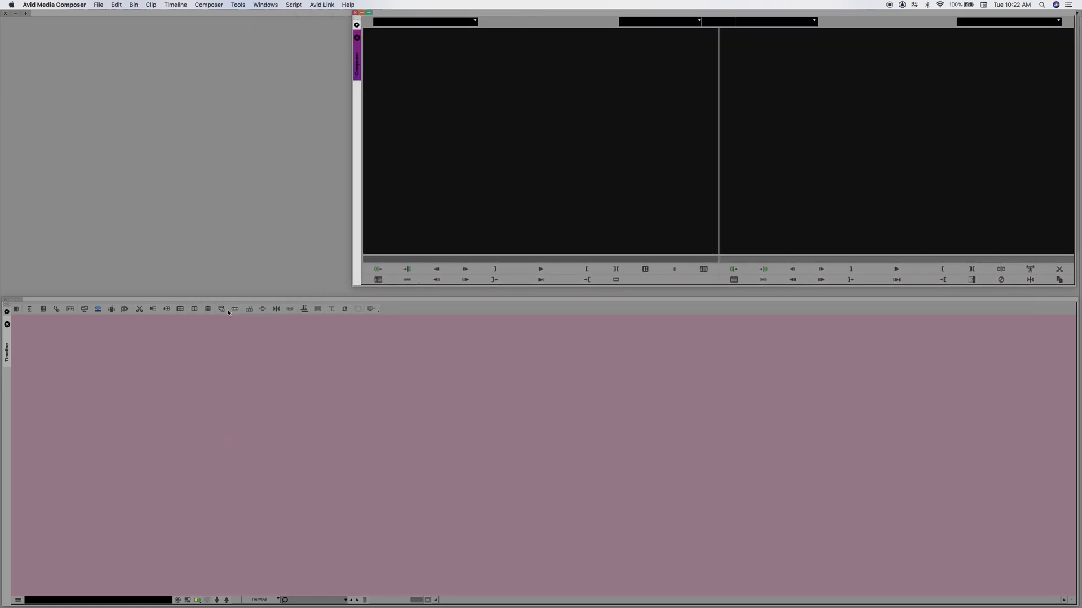
{"action": "left_click", "coordinate": [265, 4]}
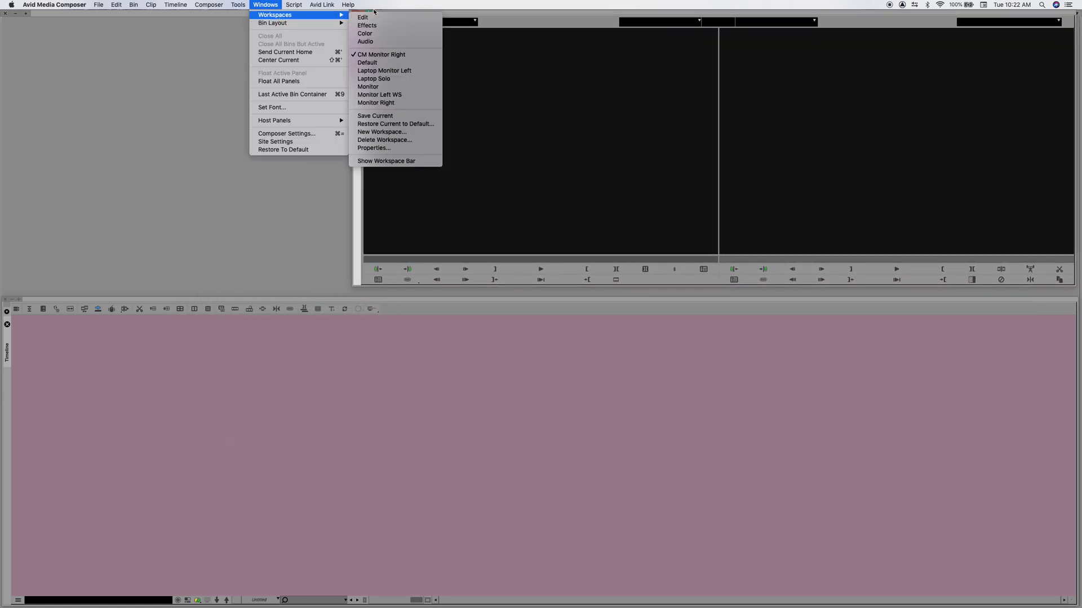
{"action": "left_click", "coordinate": [363, 21]}
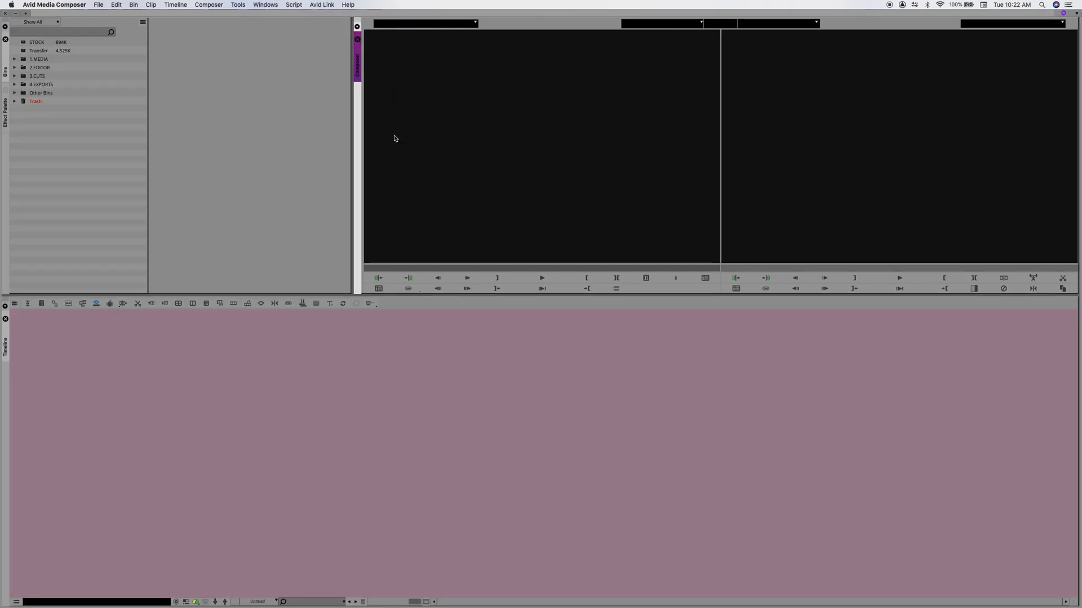
{"action": "mouse_move", "coordinate": [1052, 578]}
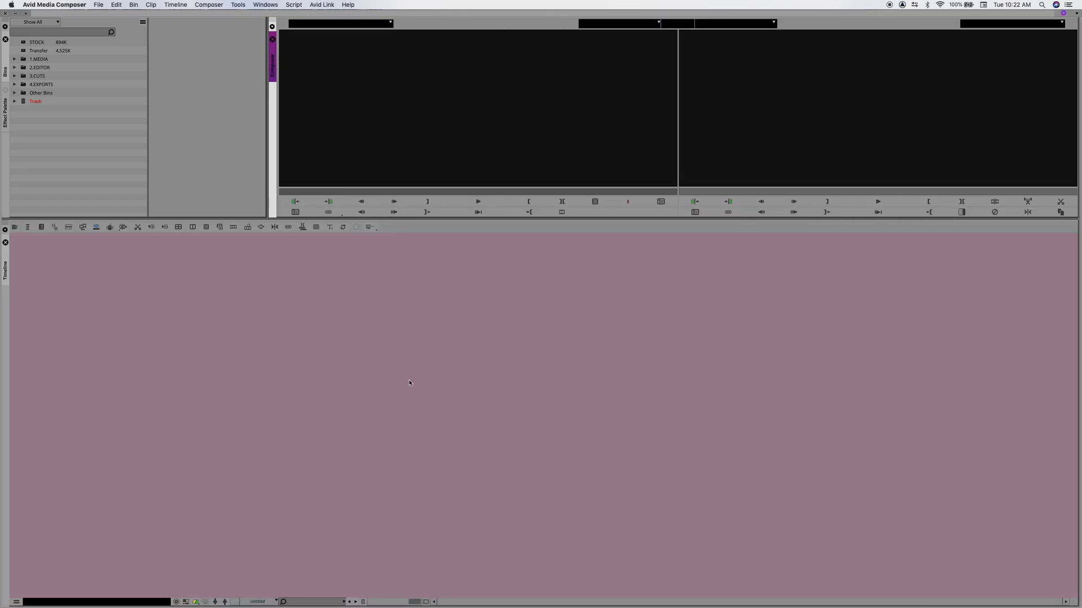
Browse the Composer, Tools and Windows menus looking for the Audio Mixer.
{"action": "left_click", "coordinate": [207, 4]}
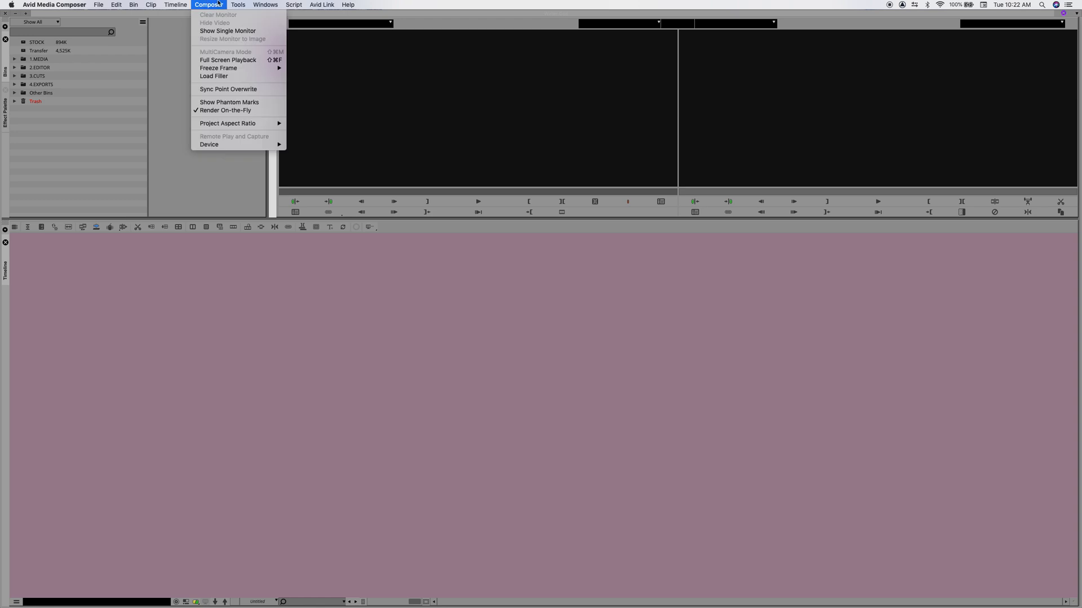
{"action": "left_click", "coordinate": [241, 4]}
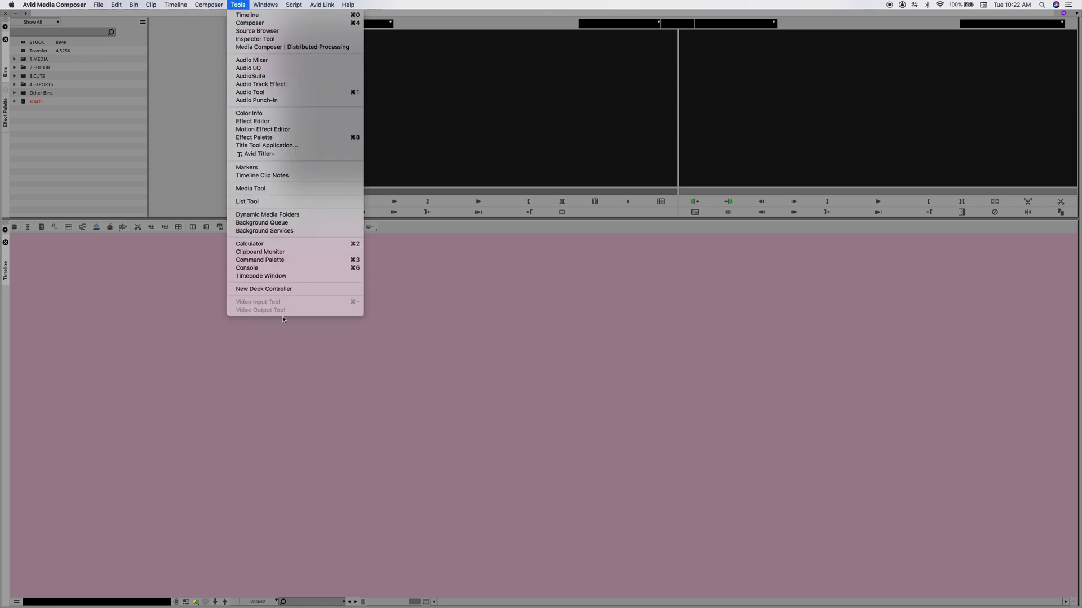
{"action": "left_click", "coordinate": [266, 5]}
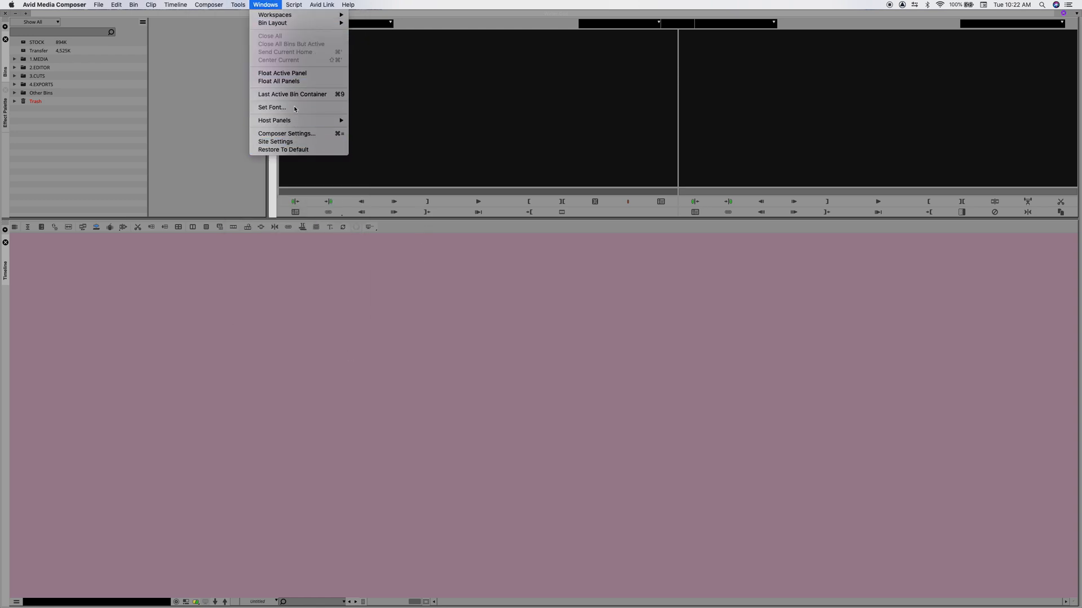
{"action": "mouse_move", "coordinate": [291, 72]}
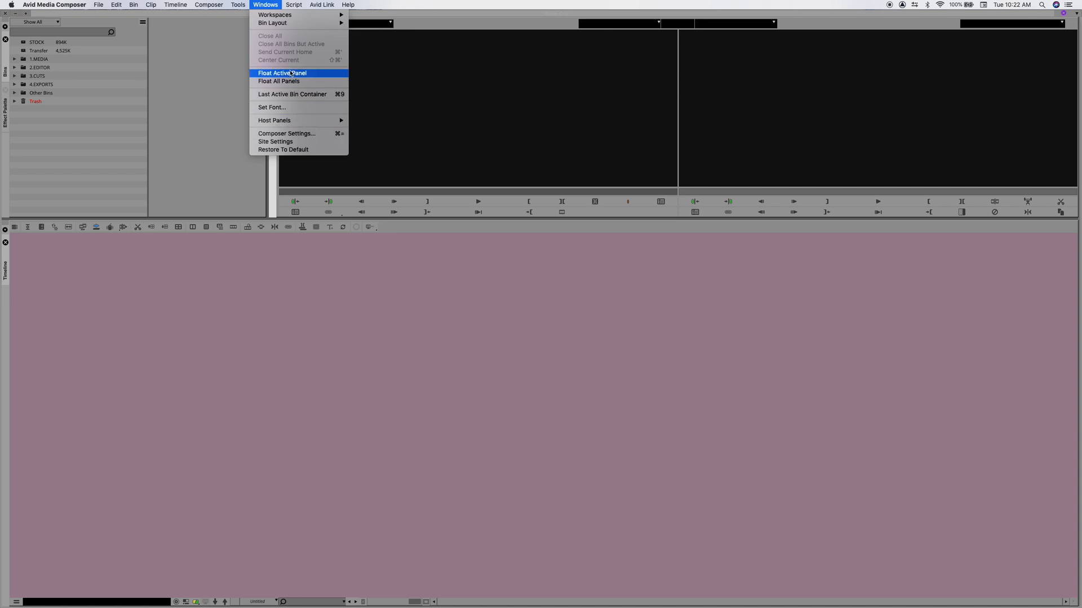
{"action": "mouse_move", "coordinate": [114, 145]}
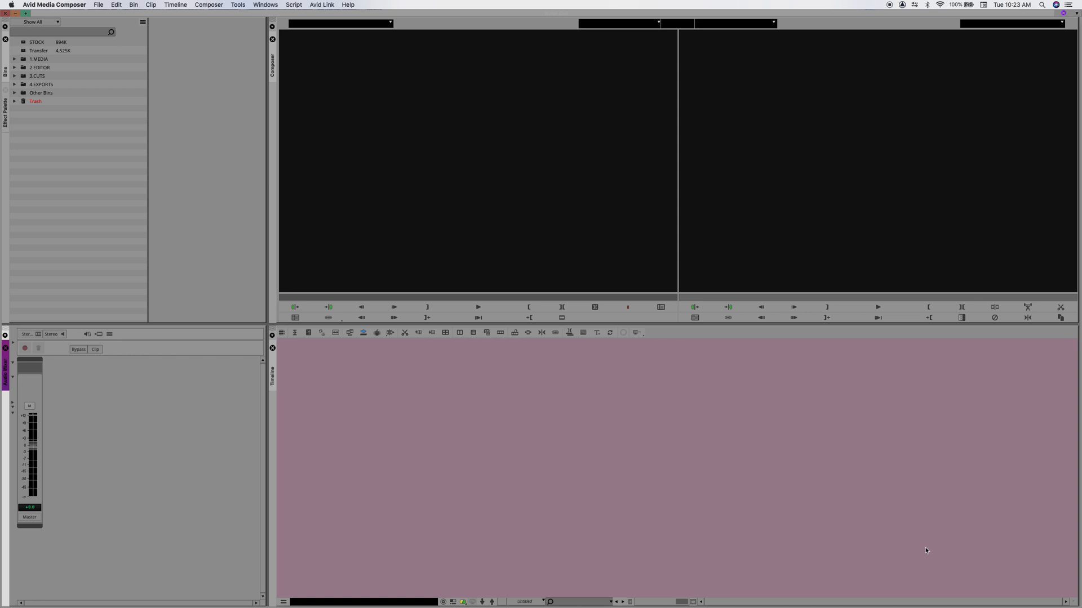
Open the FEATURE bin from 3.CUTS and load WG_Feature_0622 into the timeline.
{"action": "left_click", "coordinate": [15, 77]}
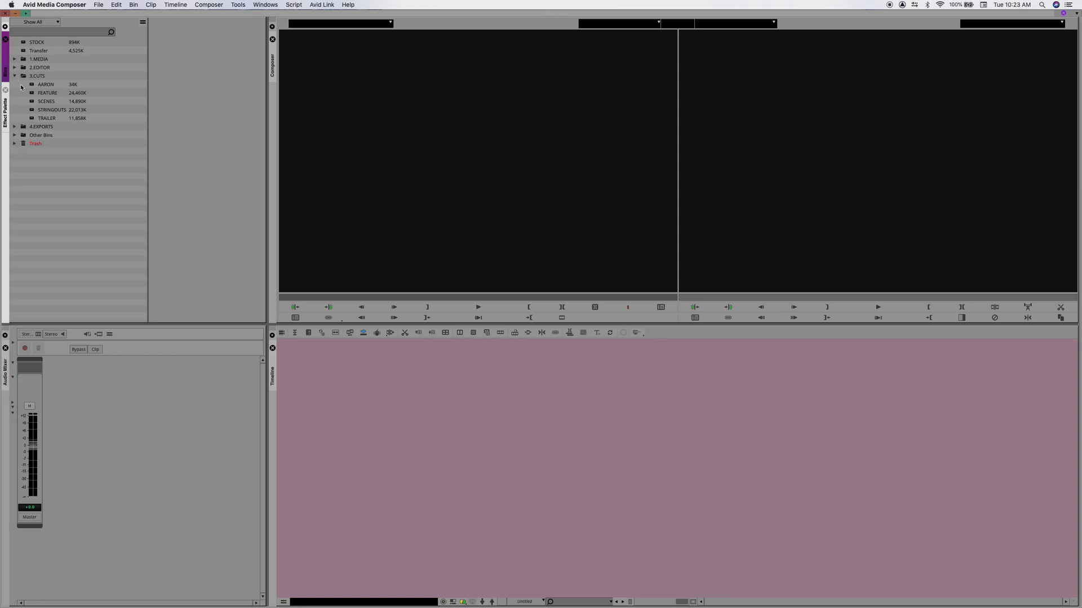
{"action": "double_click", "coordinate": [47, 93]}
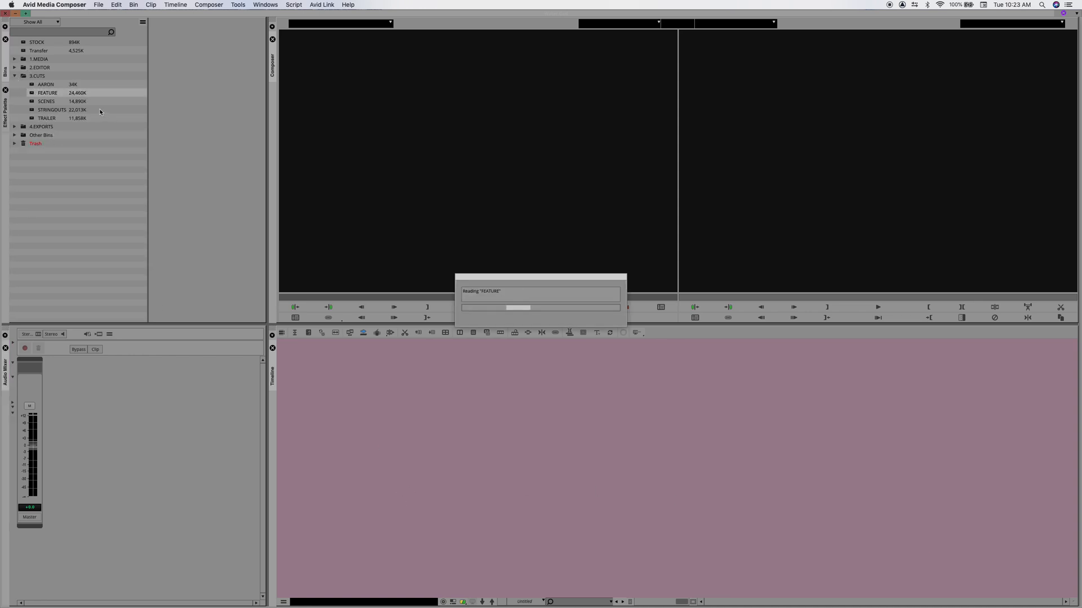
{"action": "double_click", "coordinate": [47, 93]}
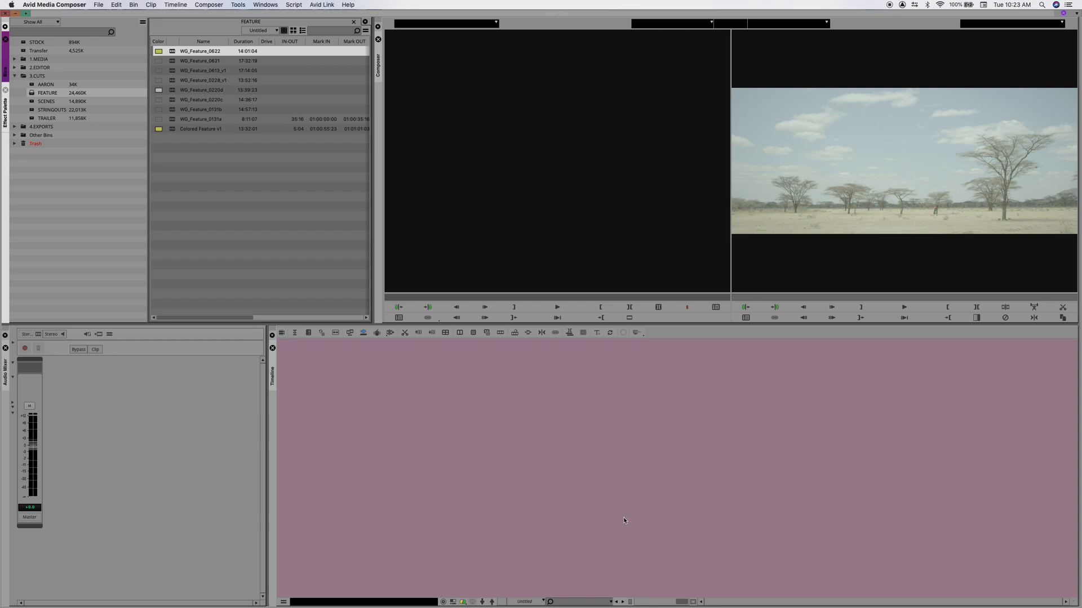
{"action": "mouse_move", "coordinate": [619, 518]}
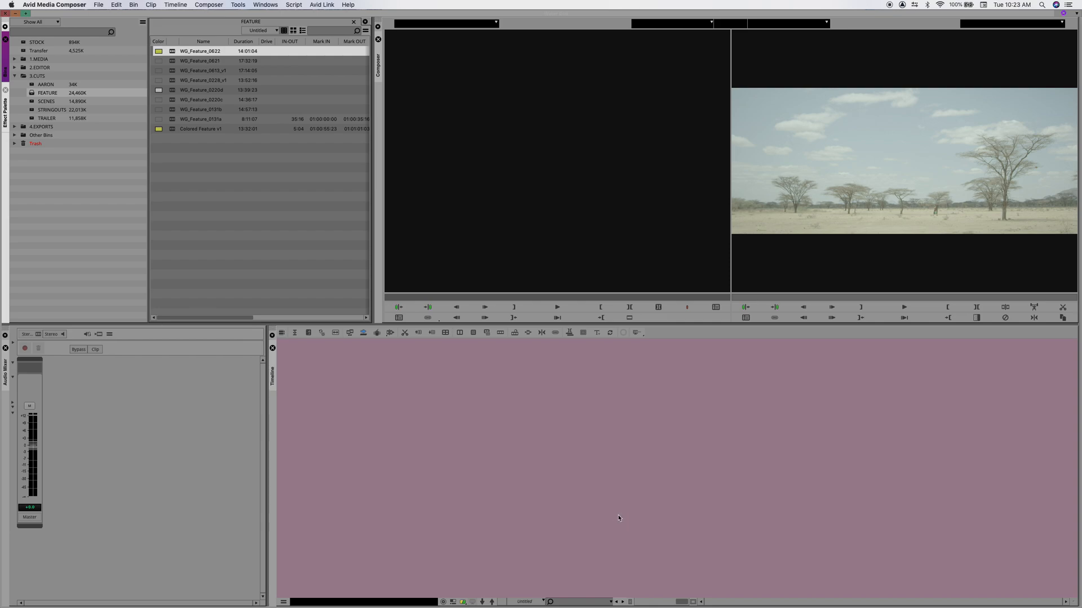
{"action": "mouse_move", "coordinate": [552, 224]}
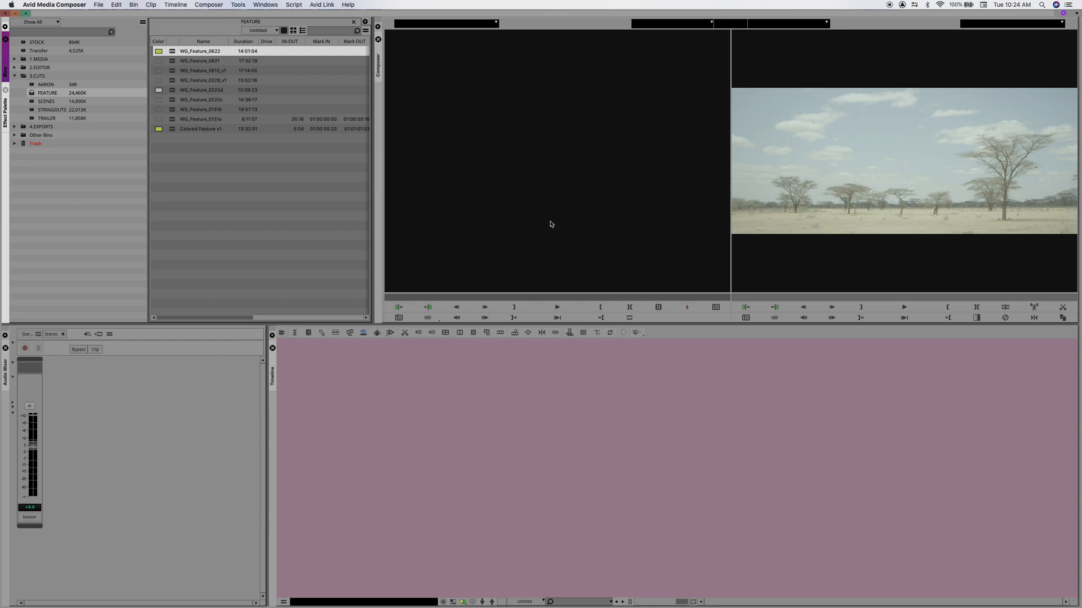
{"action": "mouse_move", "coordinate": [631, 177]}
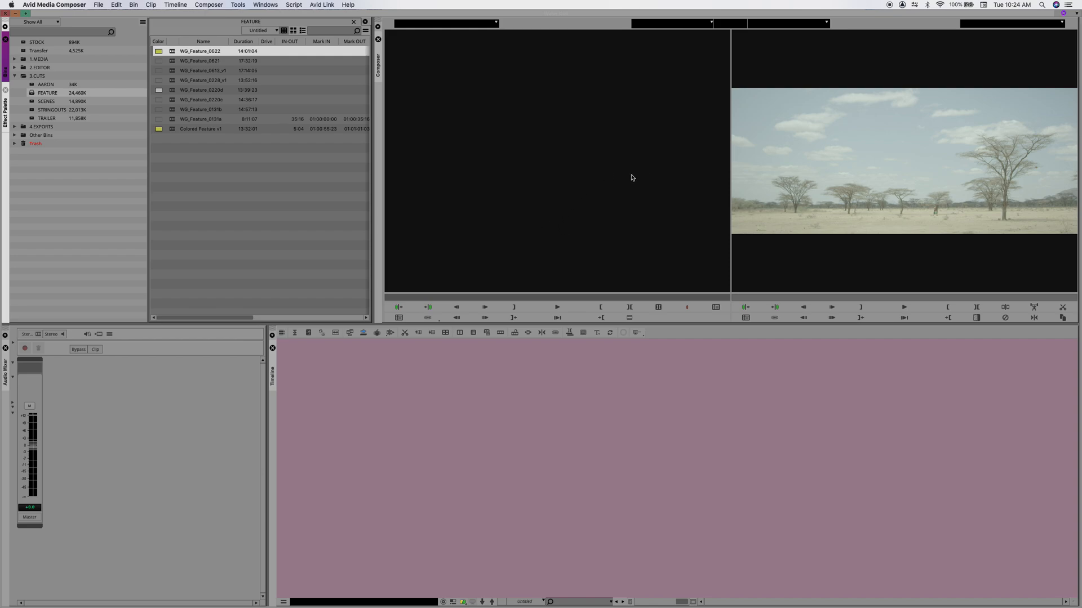
{"action": "double_click", "coordinate": [203, 51]}
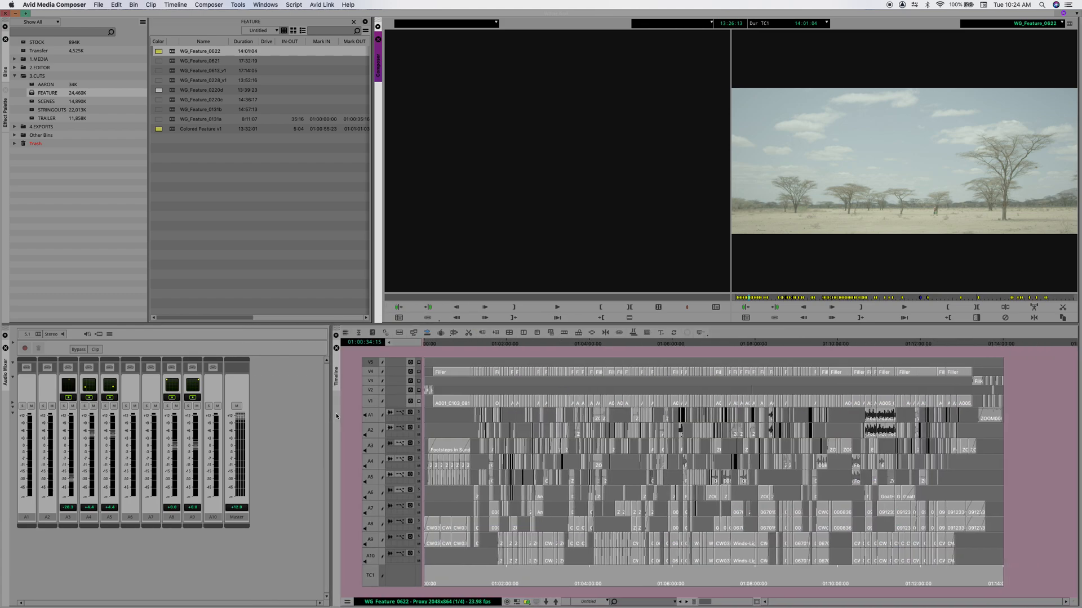
Move the timeline position to the later shot of two women in a dry landscape.
{"action": "left_click", "coordinate": [622, 345]}
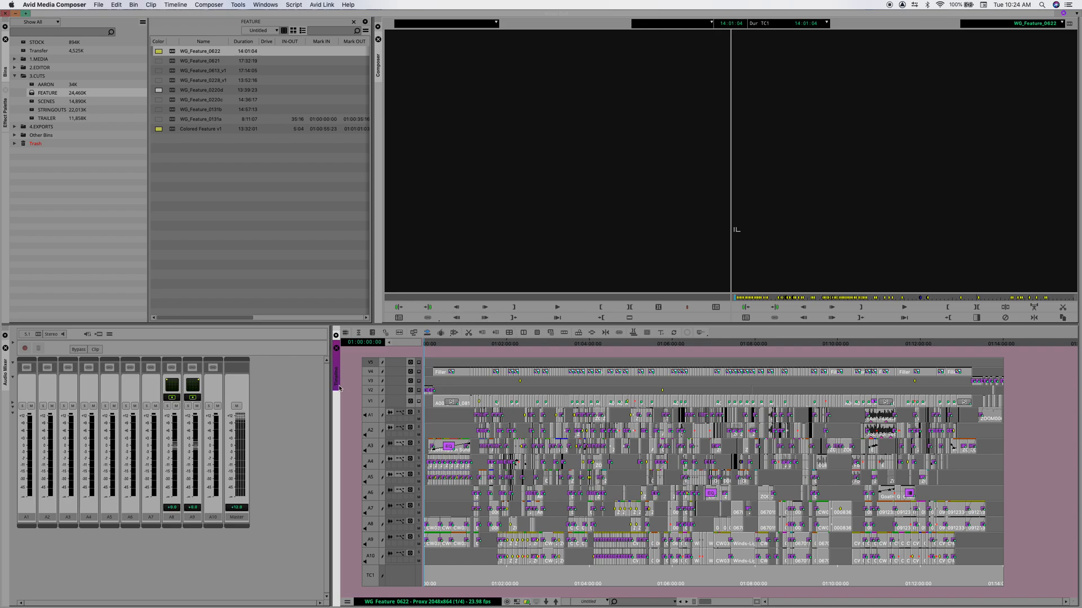
{"action": "mouse_move", "coordinate": [350, 381]}
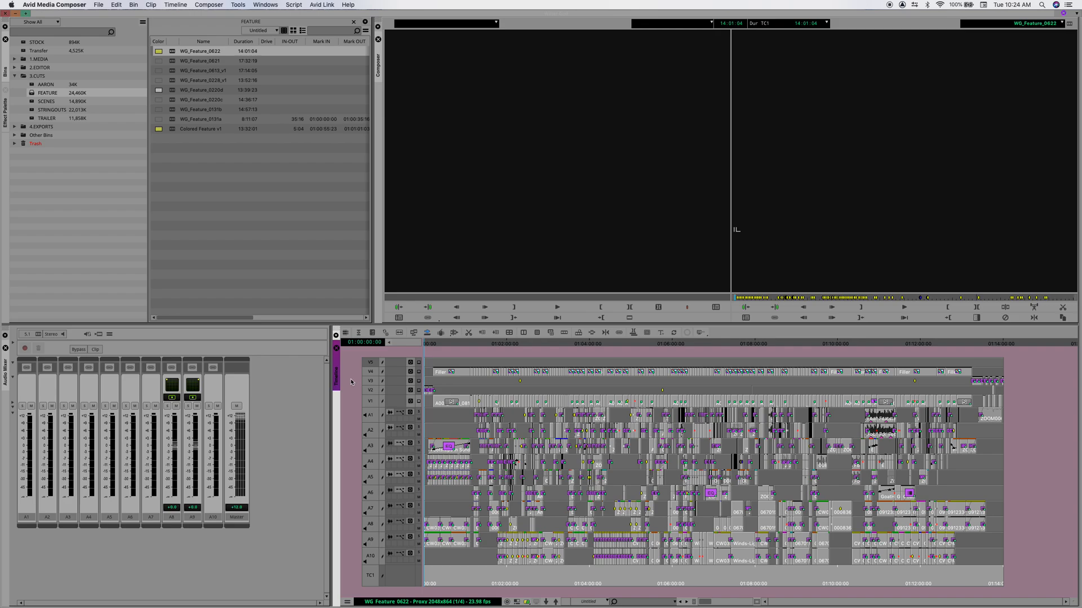
{"action": "mouse_move", "coordinate": [356, 367]}
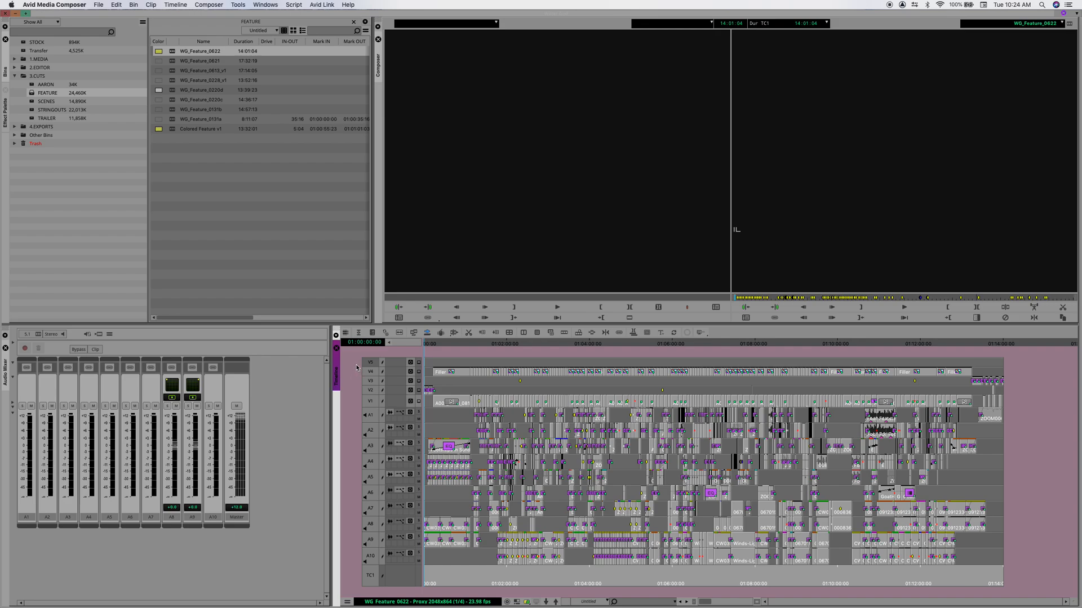
{"action": "mouse_move", "coordinate": [336, 337]}
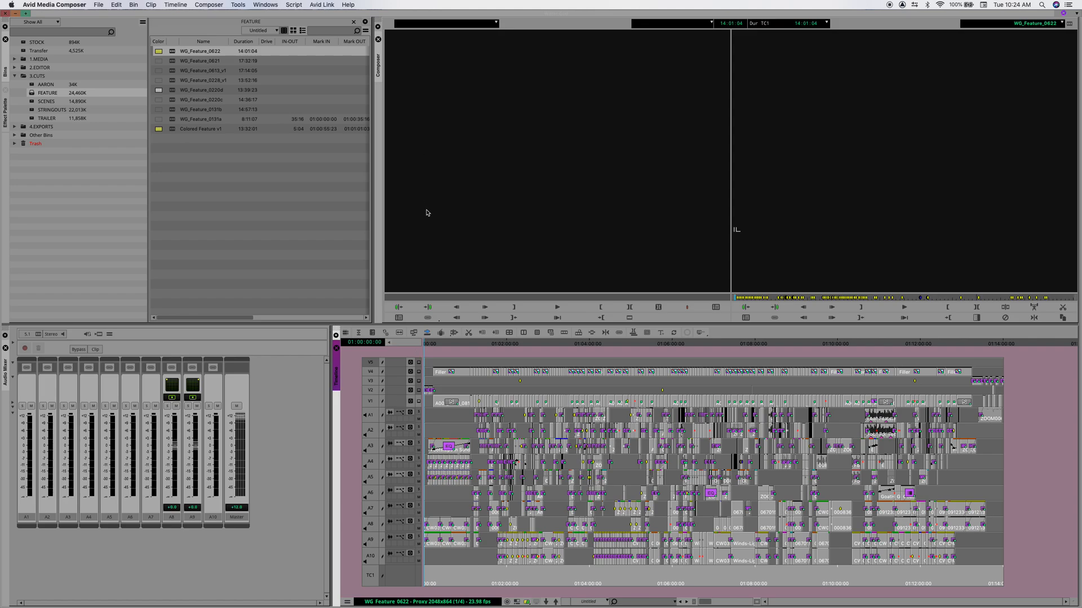
{"action": "mouse_move", "coordinate": [997, 348]}
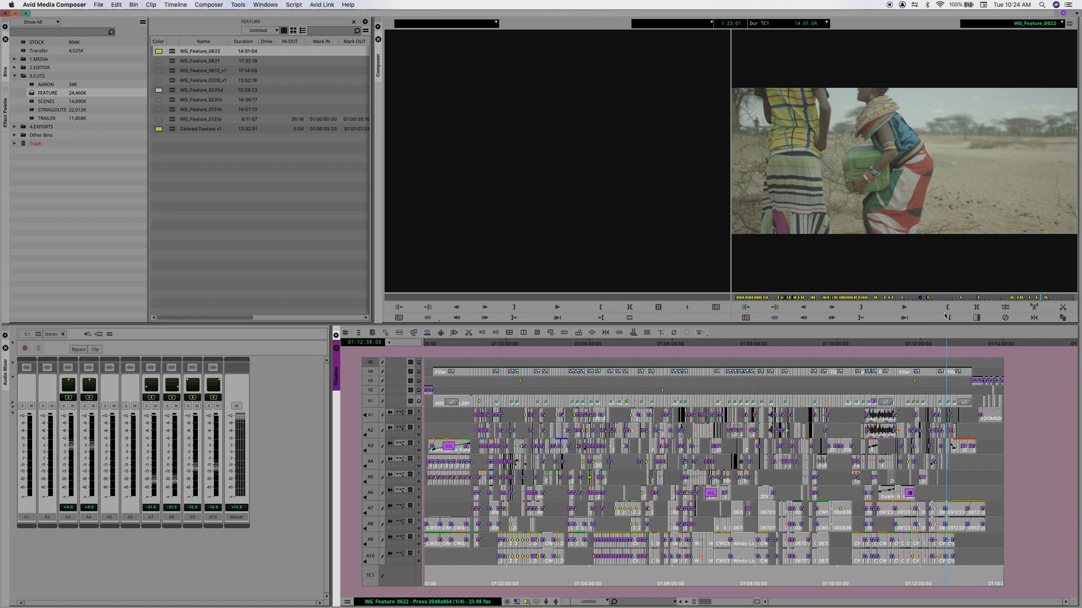
{"action": "mouse_move", "coordinate": [948, 318]}
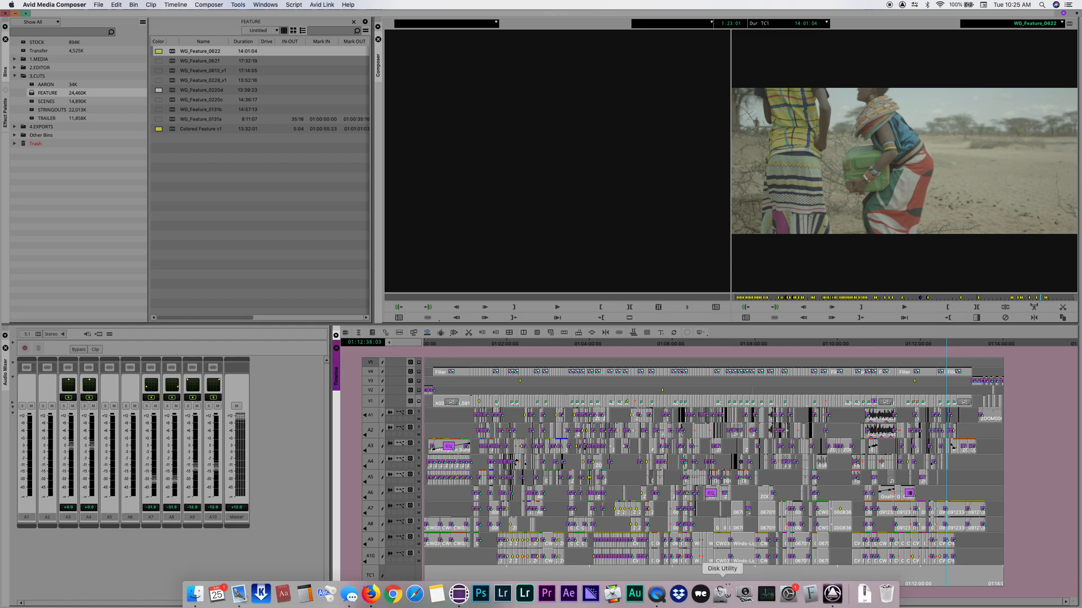
{"action": "mouse_move", "coordinate": [655, 593]}
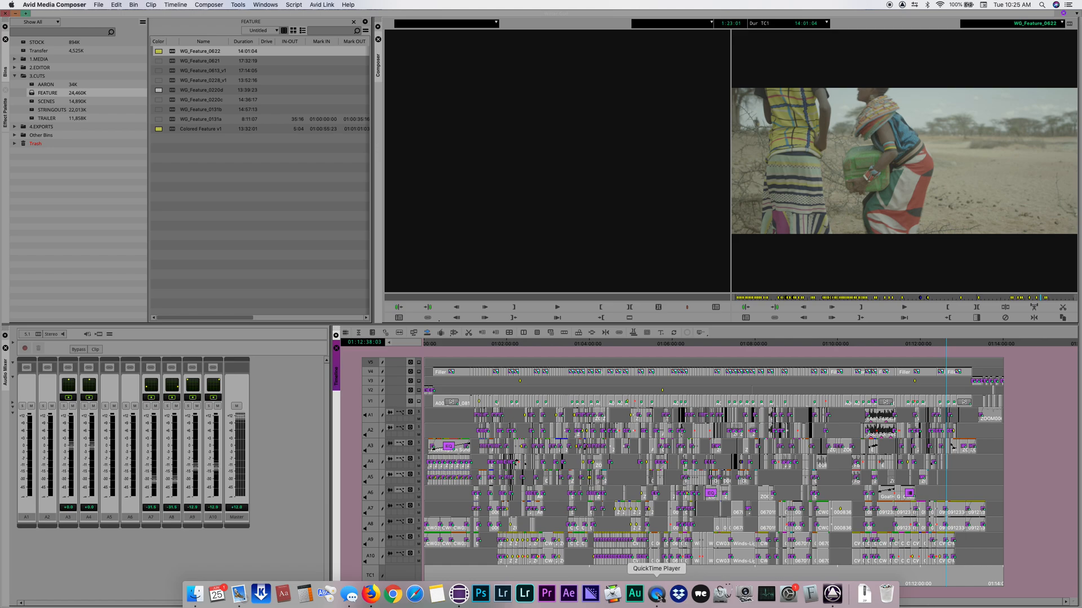